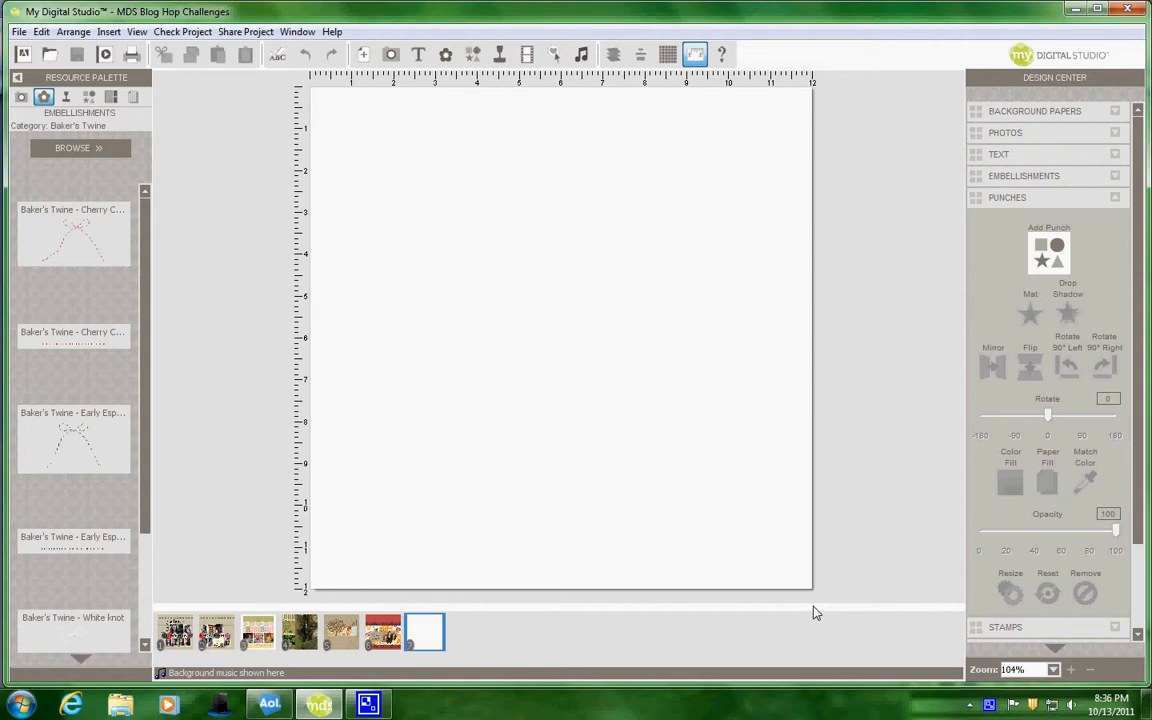
mouse_move(590, 350)
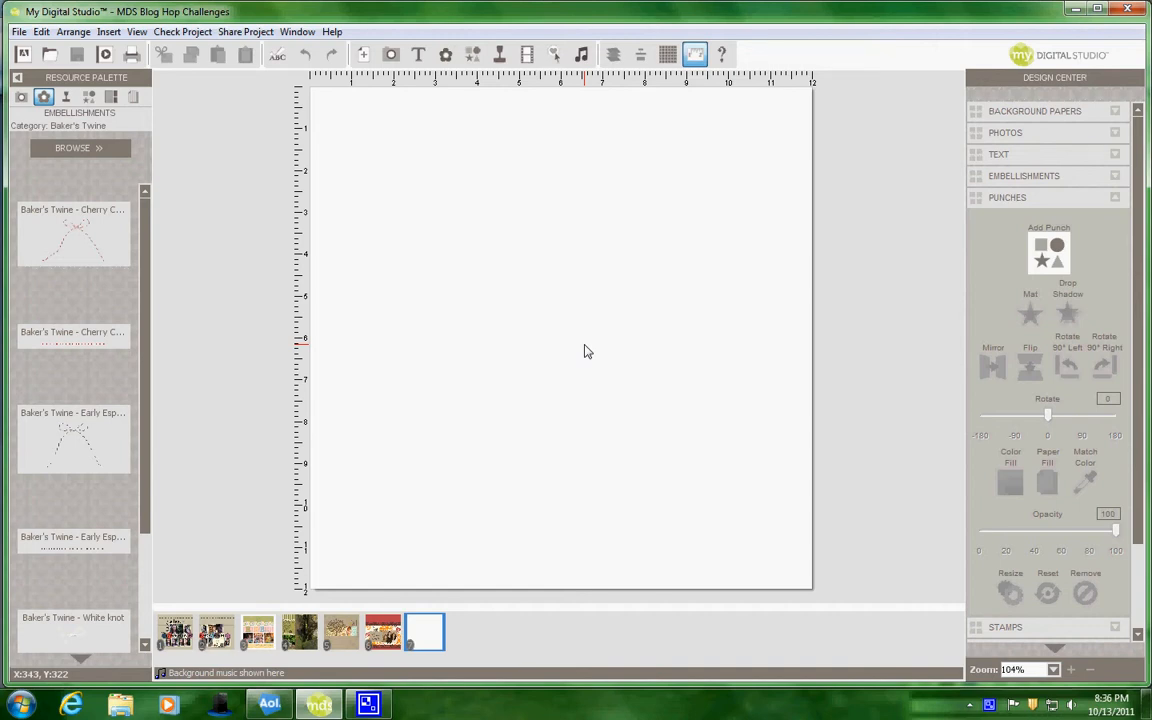
- Choose a red swatch from Background Papers > Color and apply it to the page
click(1036, 112)
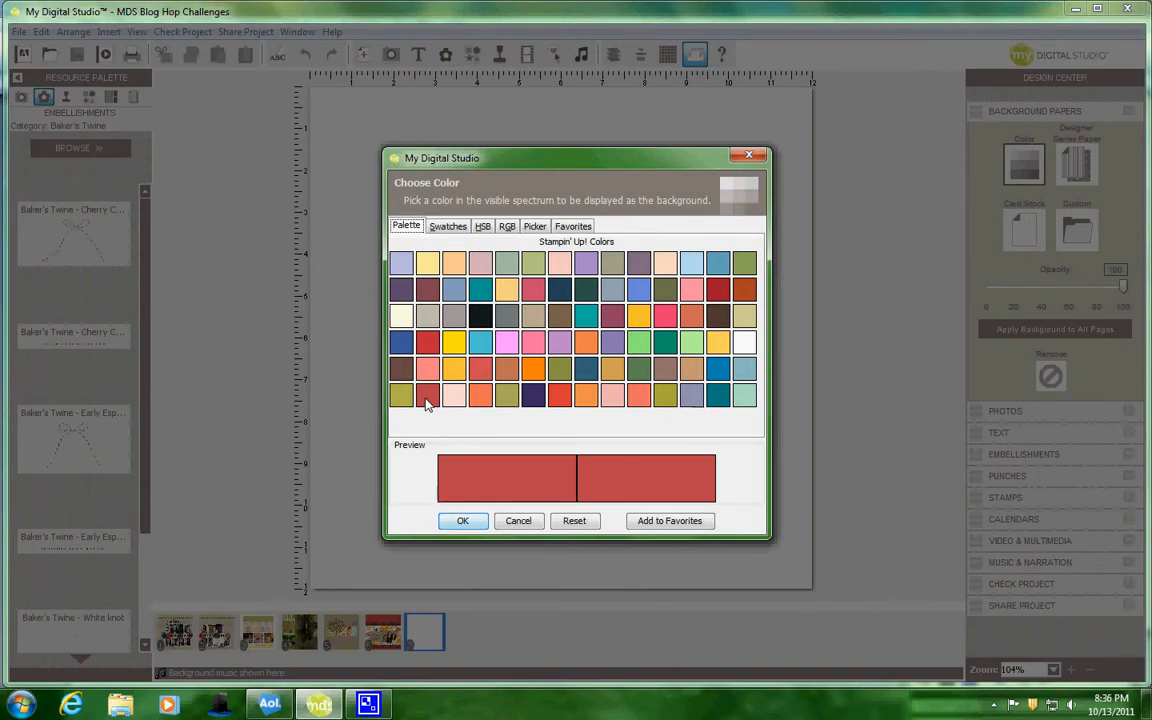
click(462, 520)
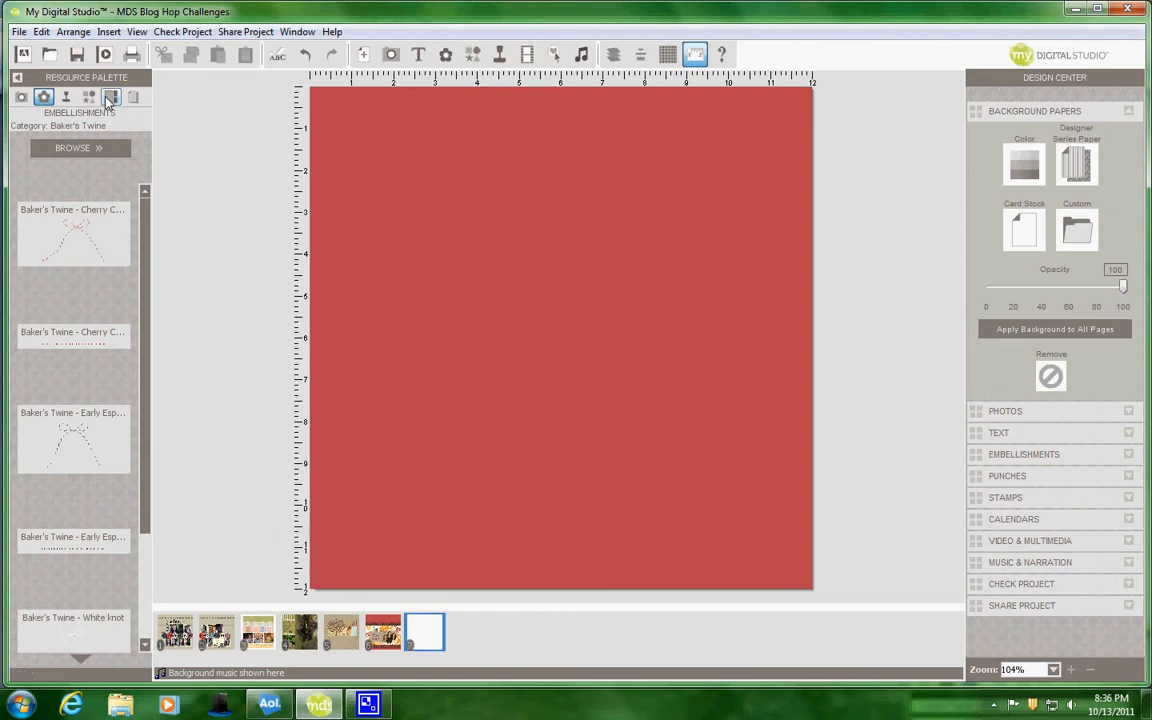
- Add the 1.25 Square Punch from My Originals and select it for stretching across the page
click(88, 96)
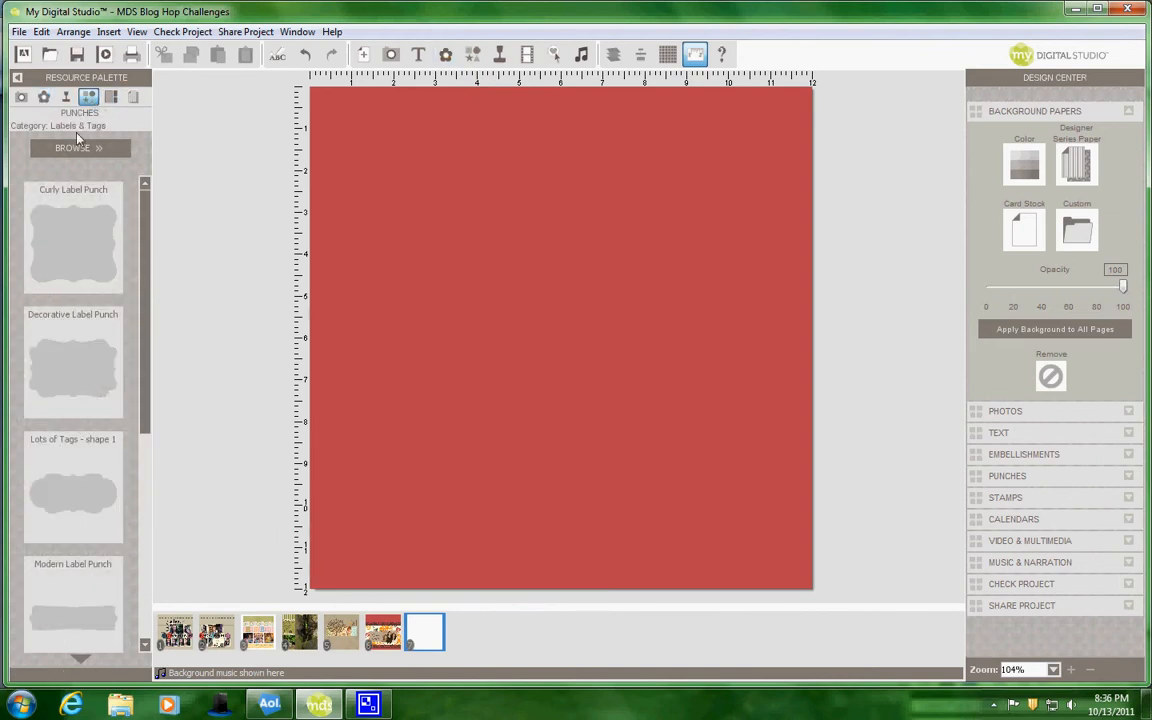
click(80, 148)
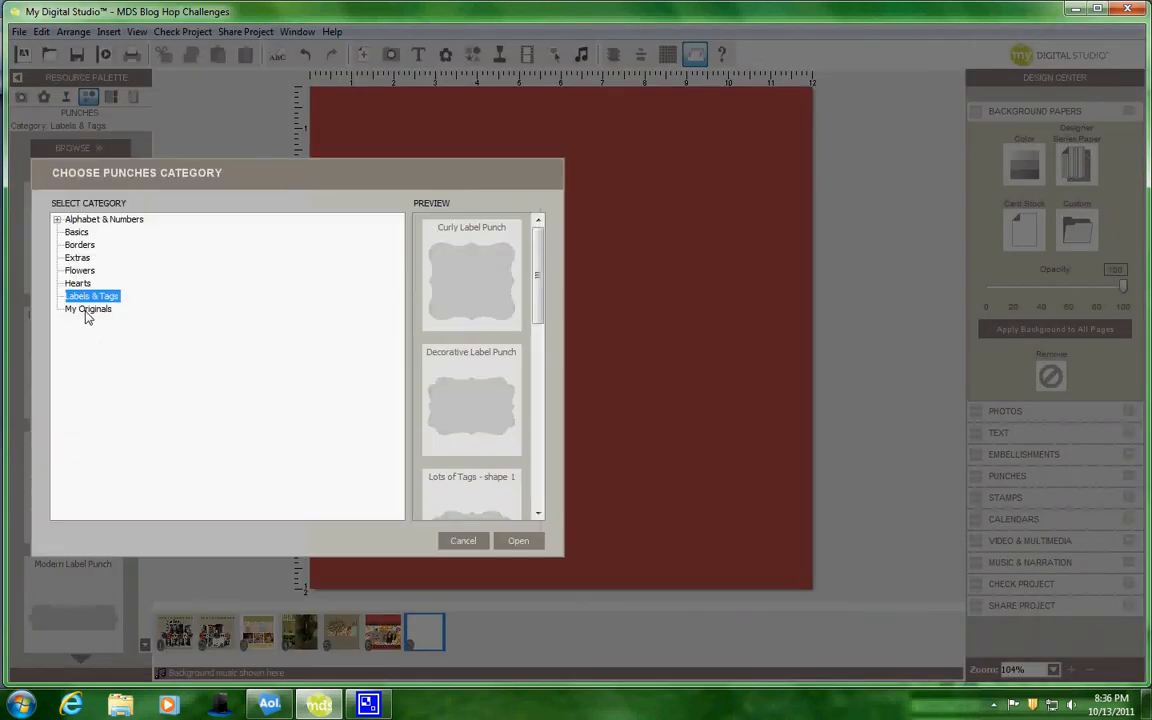
click(88, 308)
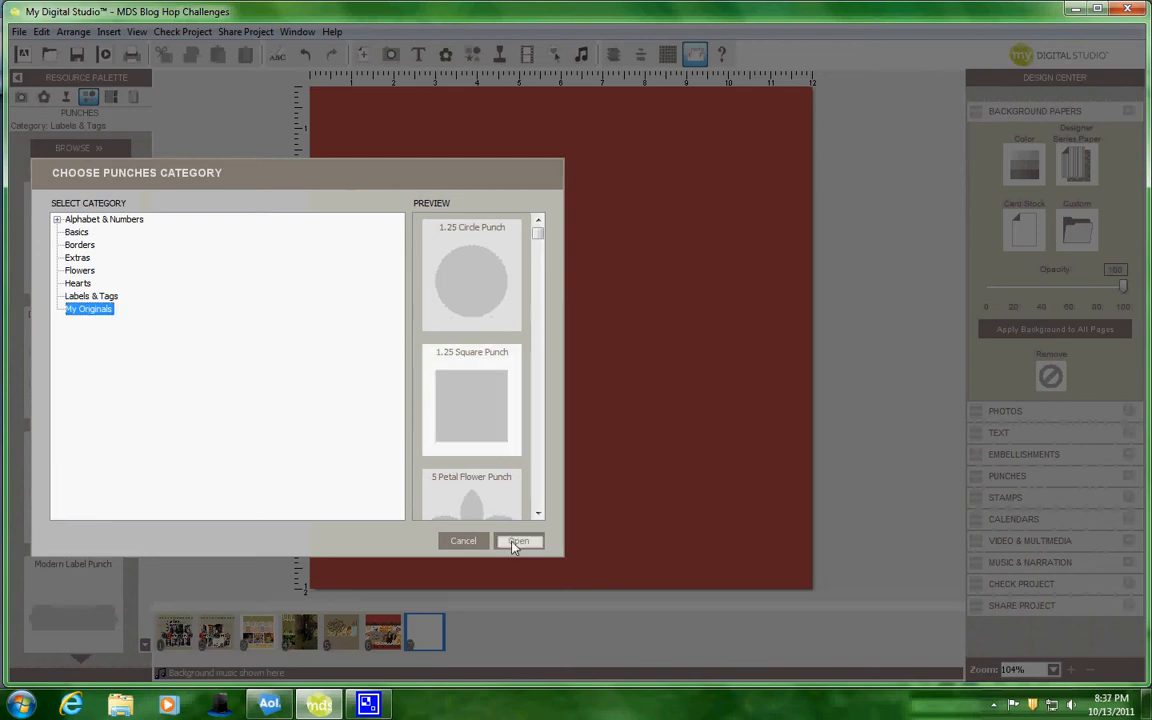
click(518, 540)
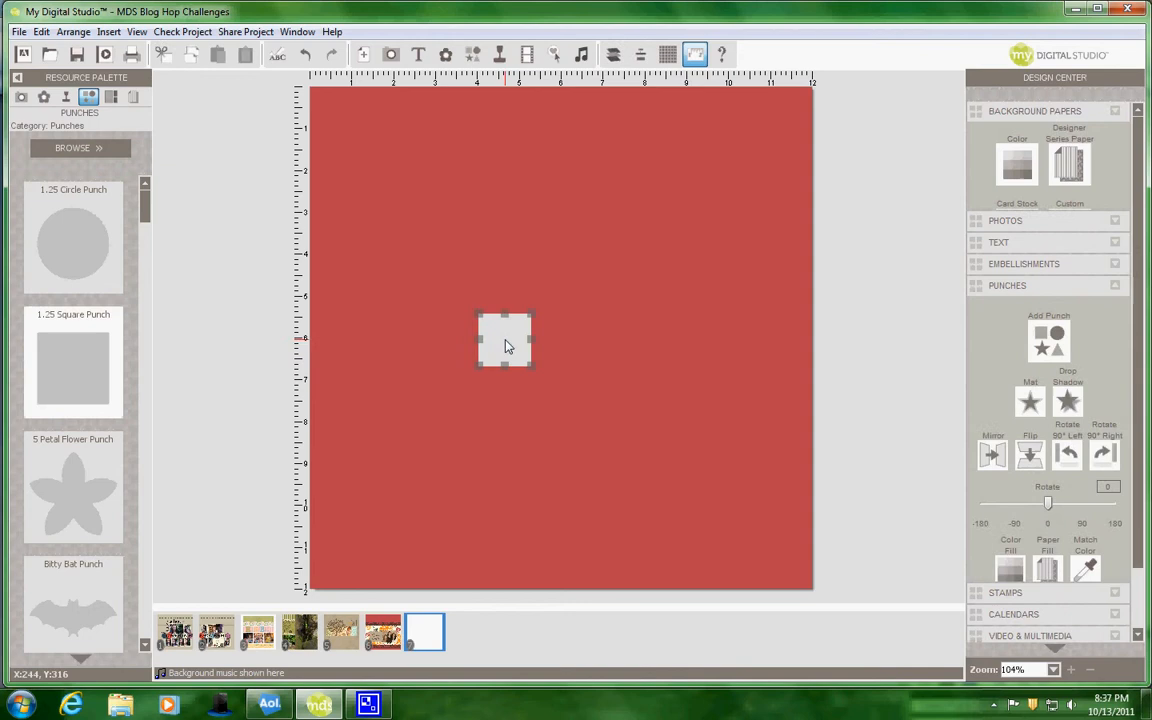
click(504, 340)
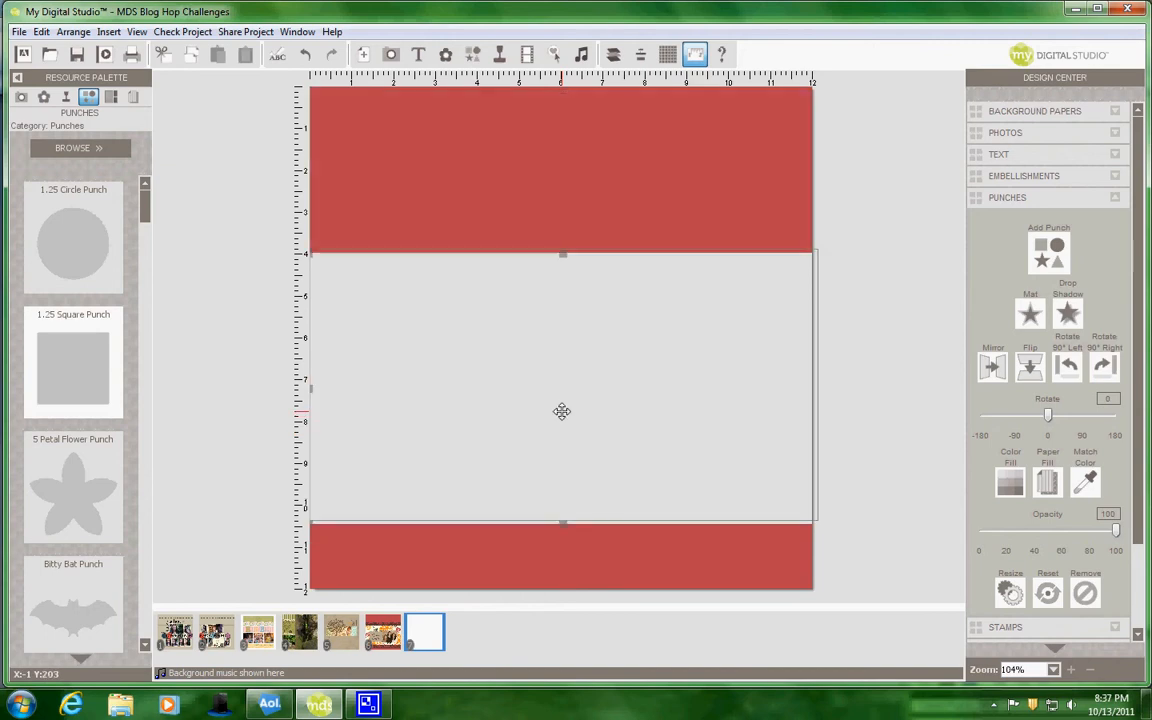
- Fill the selected square punch strip with a cream swatch
click(1010, 482)
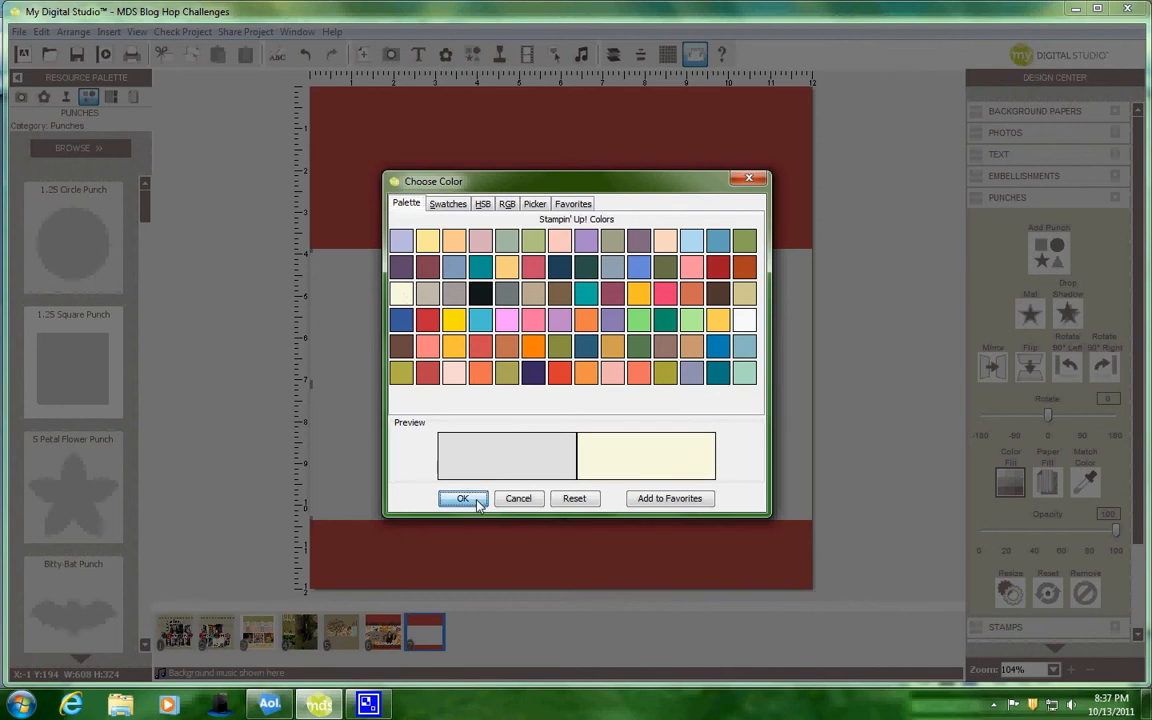
click(462, 498)
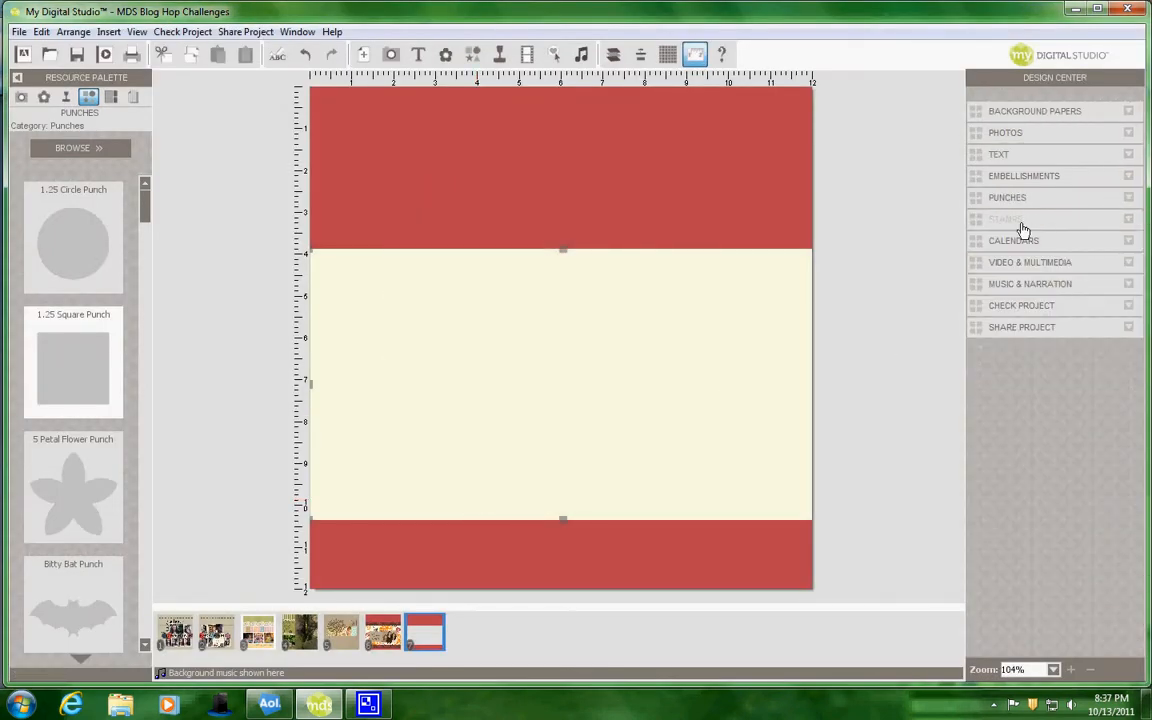
- Add the Day of Gratitude medallion stamp to the page
click(1008, 218)
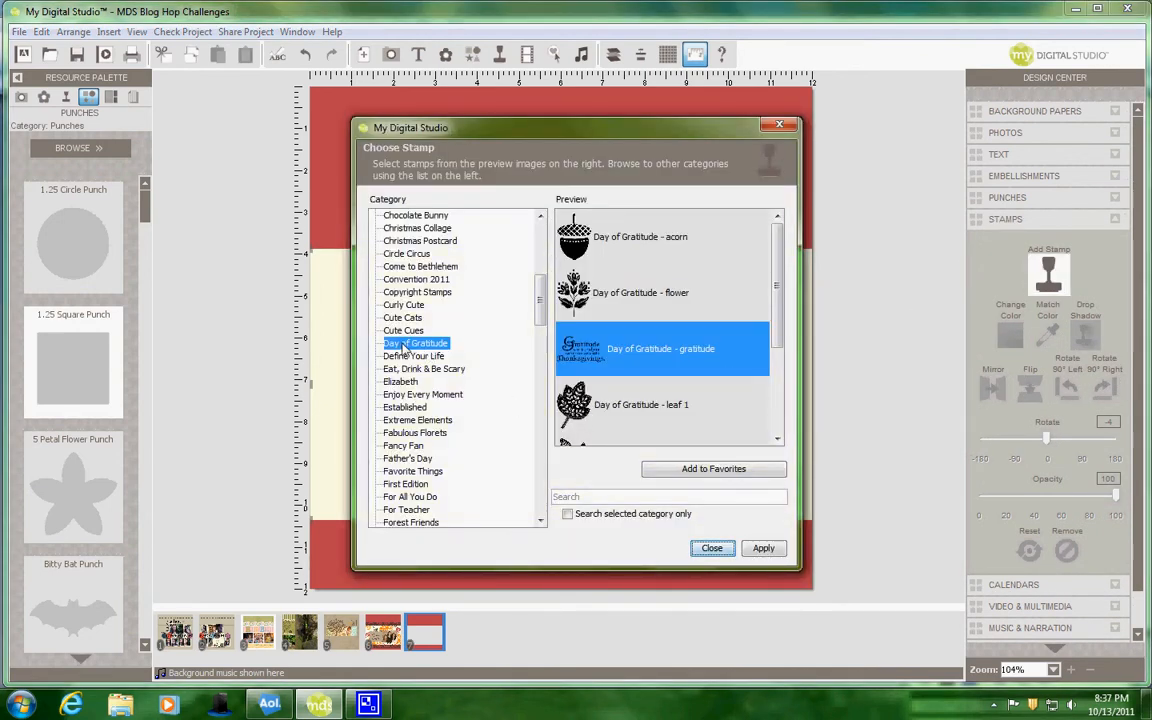
mouse_move(432, 352)
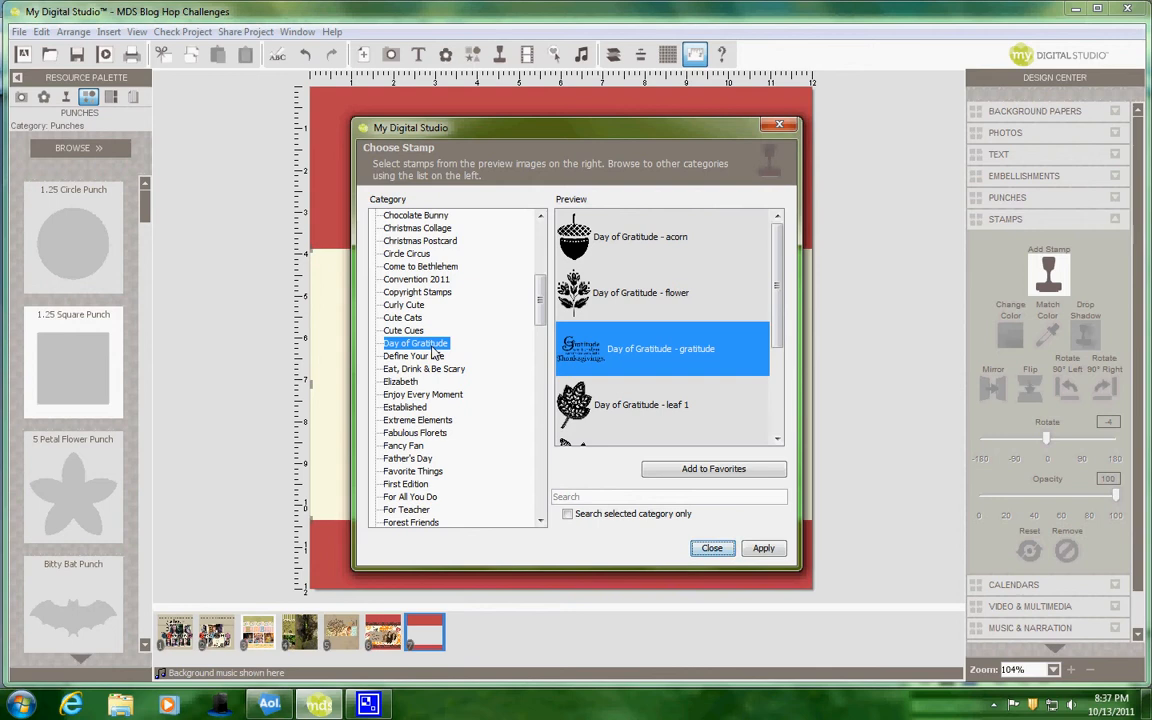
scroll(down, 3)
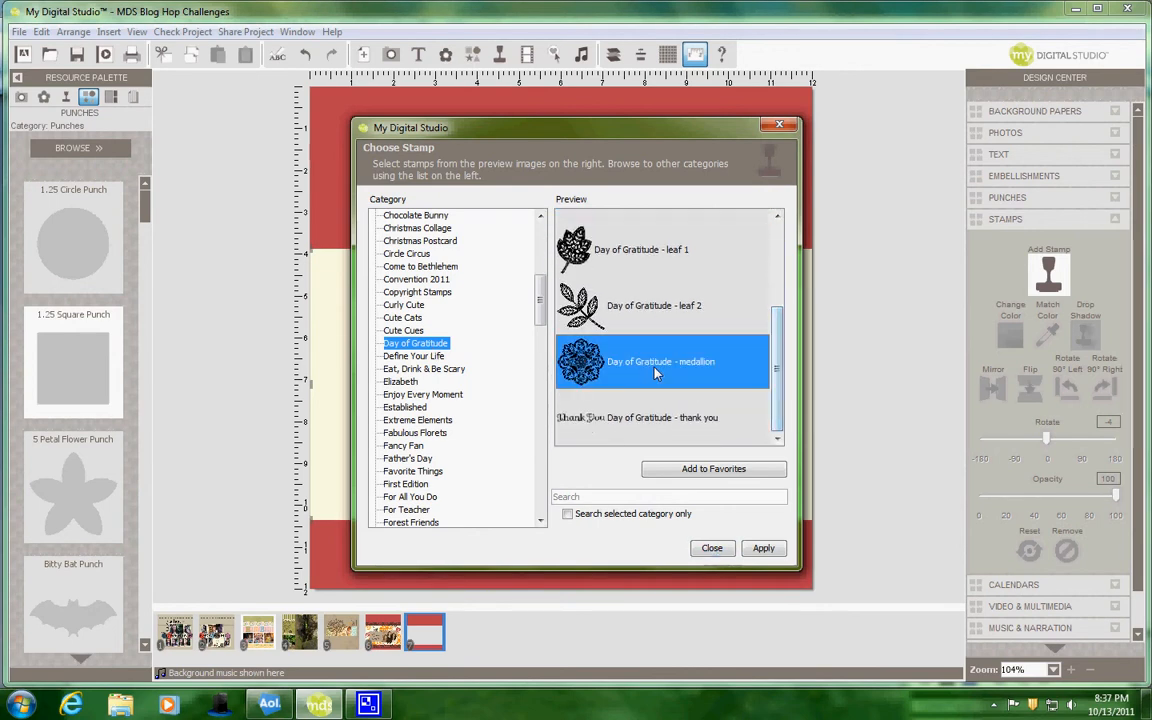
click(764, 548)
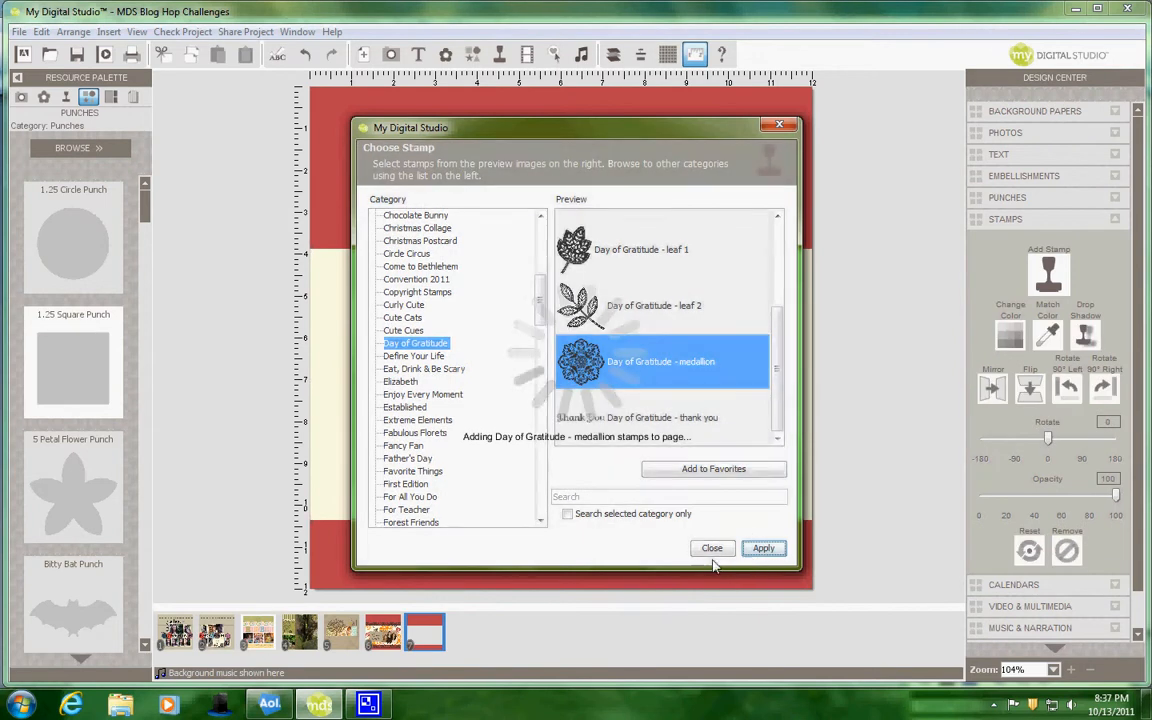
click(764, 548)
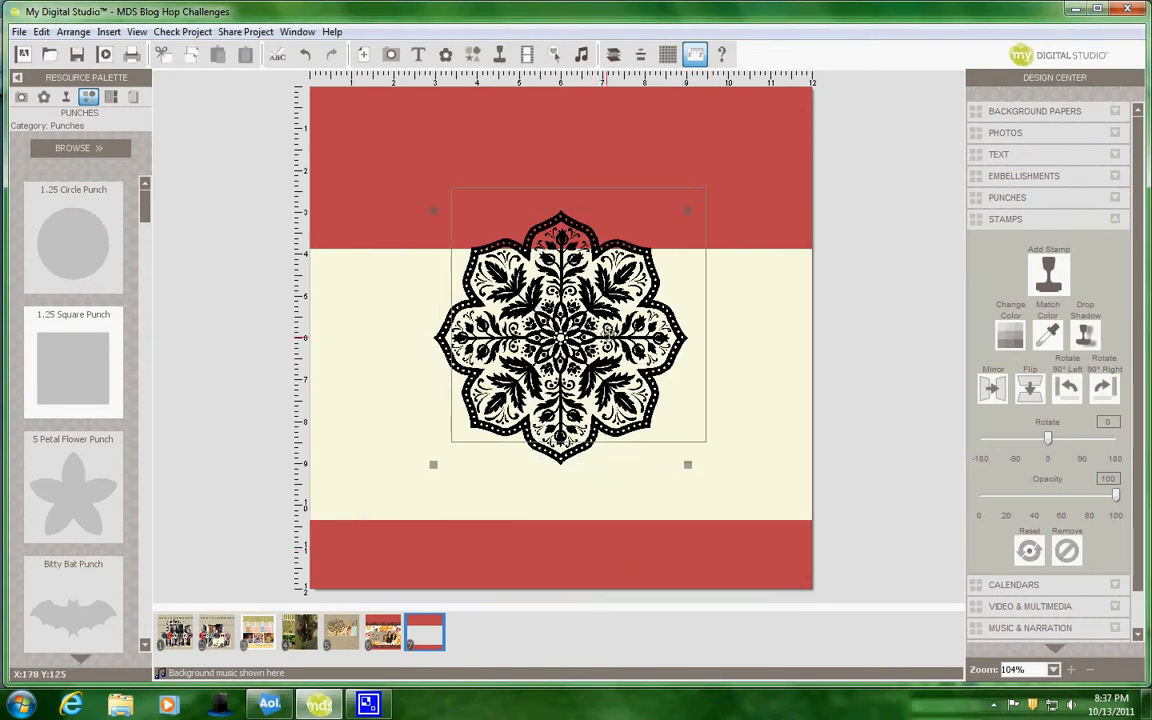
- Recolour the medallion stamp orange
click(1010, 336)
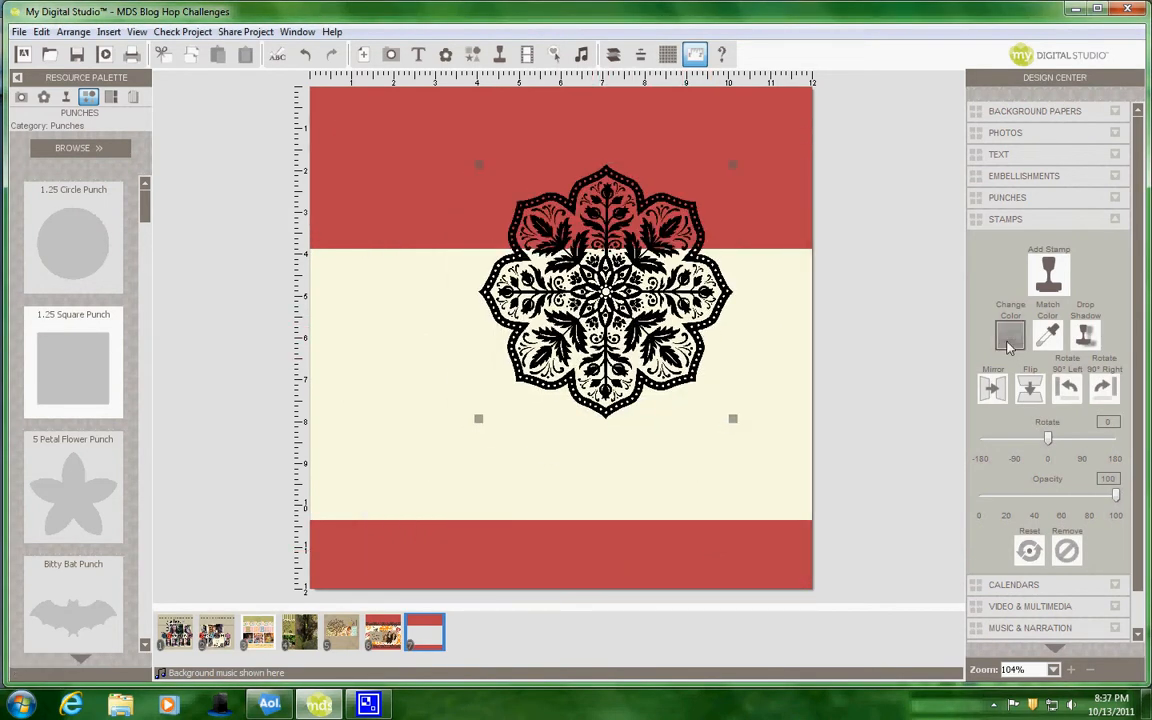
click(1008, 336)
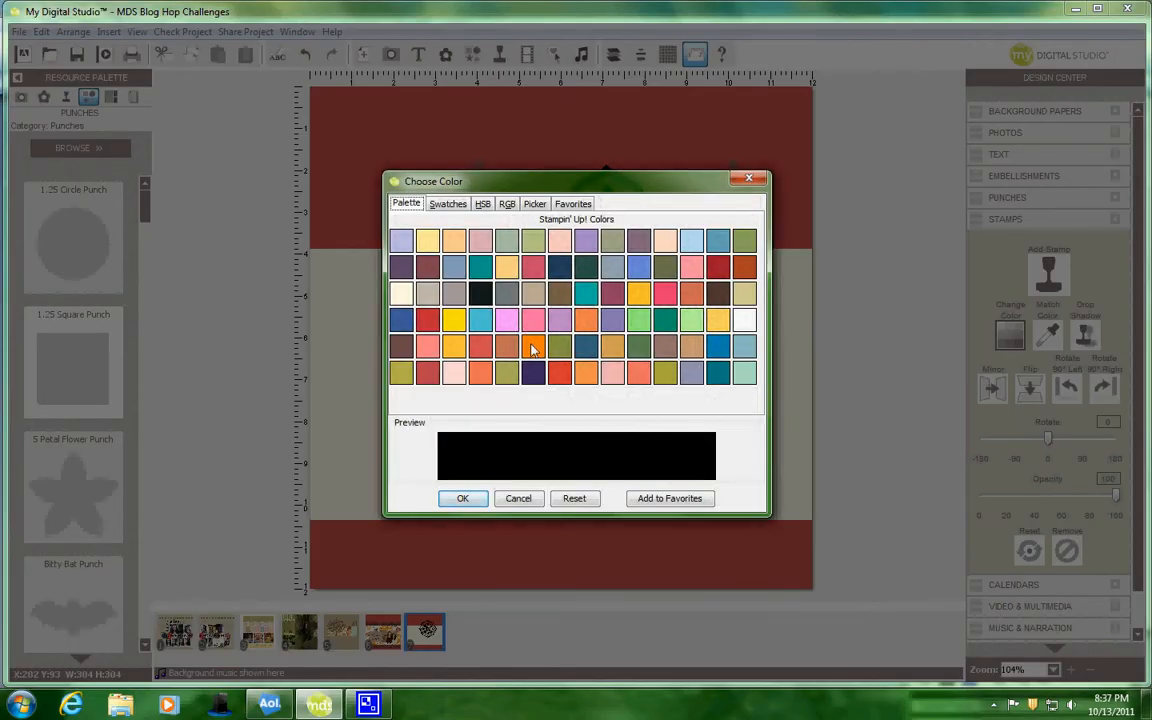
click(462, 498)
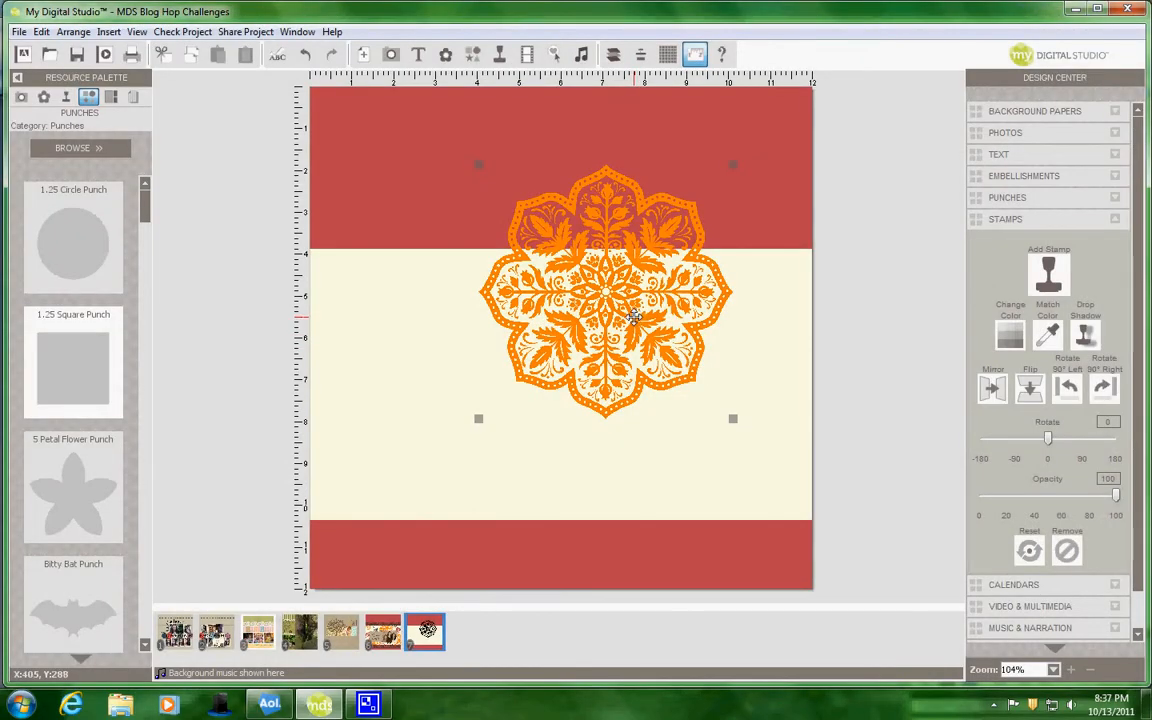
- Duplicate the orange medallion and place the copy around the cream strip
right_click(632, 320)
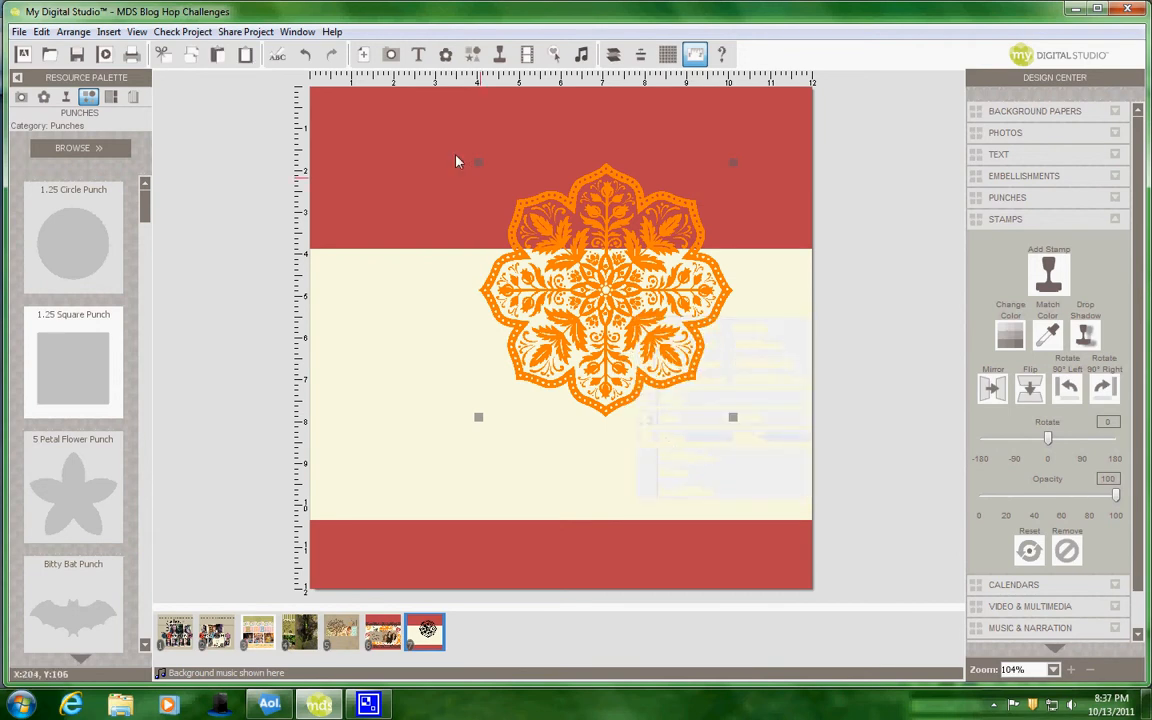
click(568, 568)
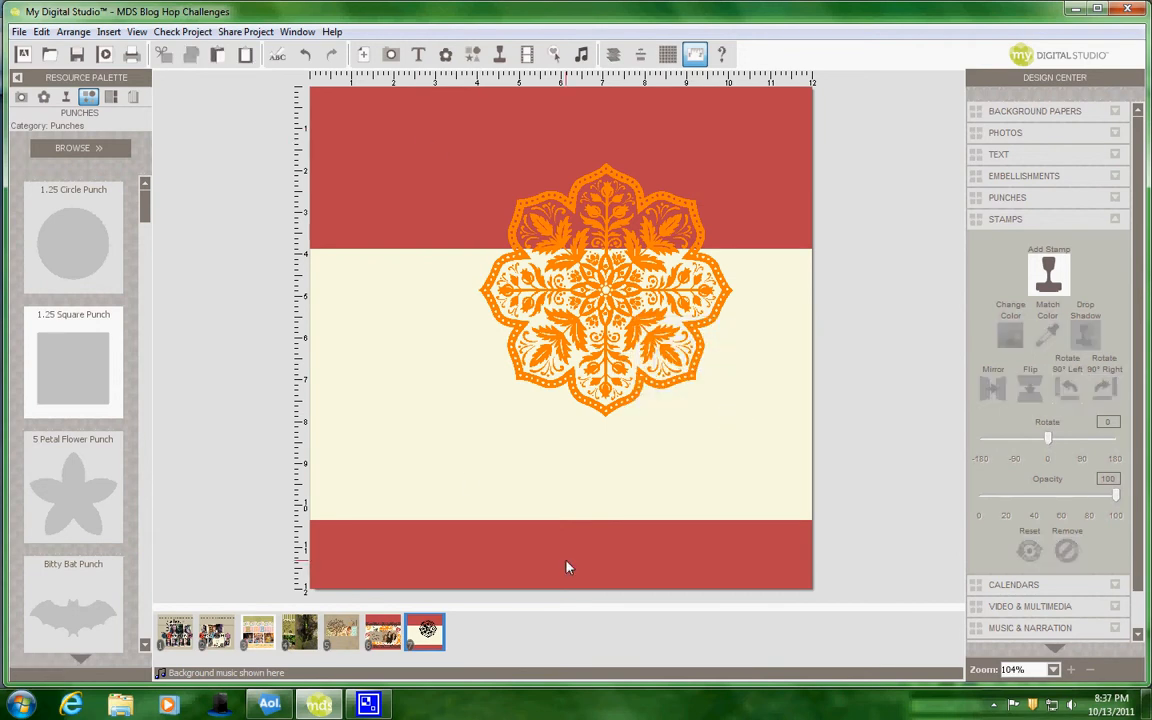
click(604, 300)
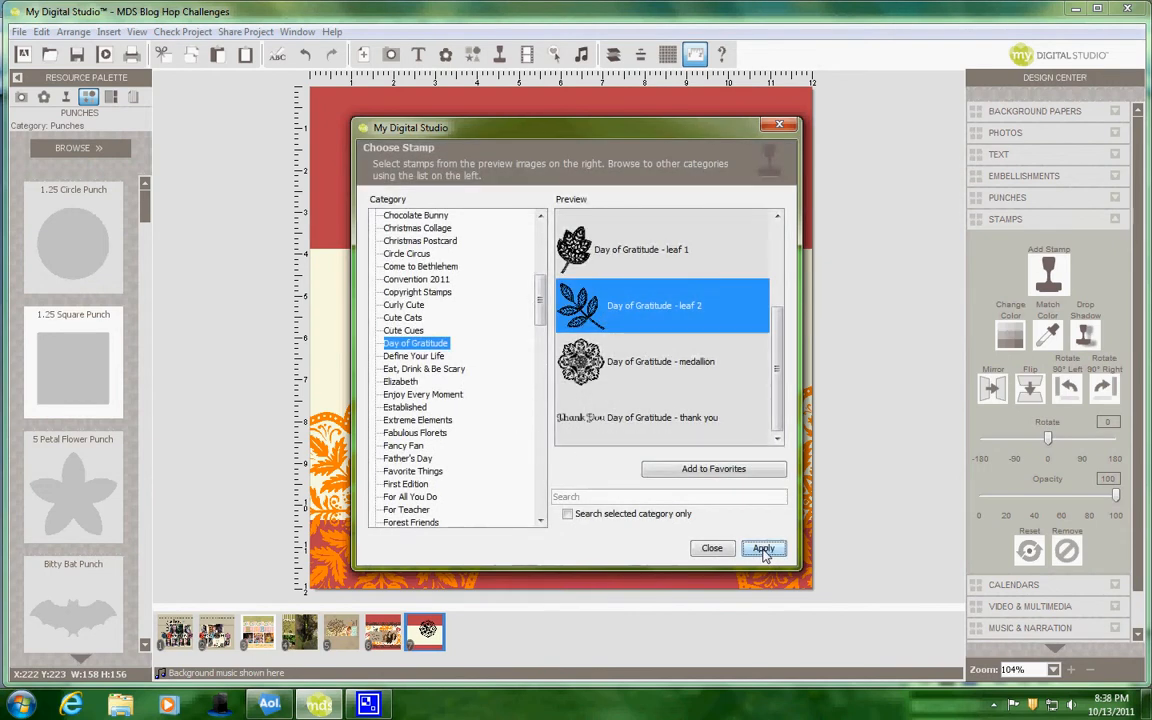
mouse_move(748, 544)
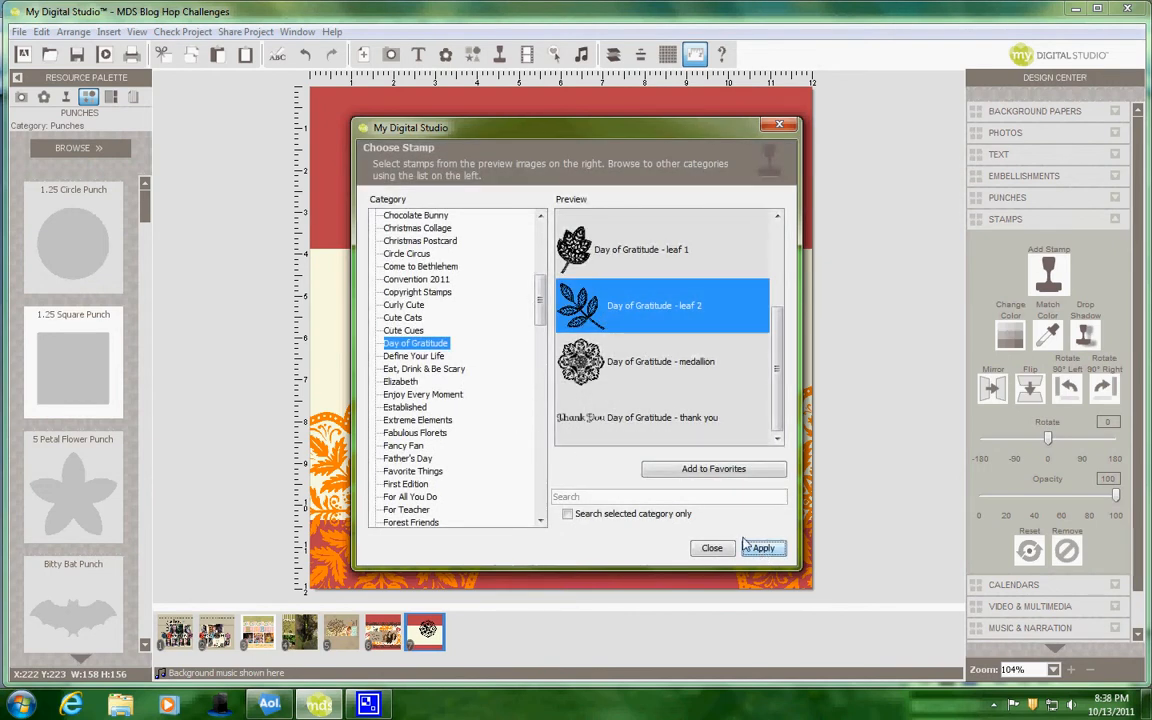
- Add the Day of Gratitude leaf stamp at the strip's upper left and colour it brown
click(762, 548)
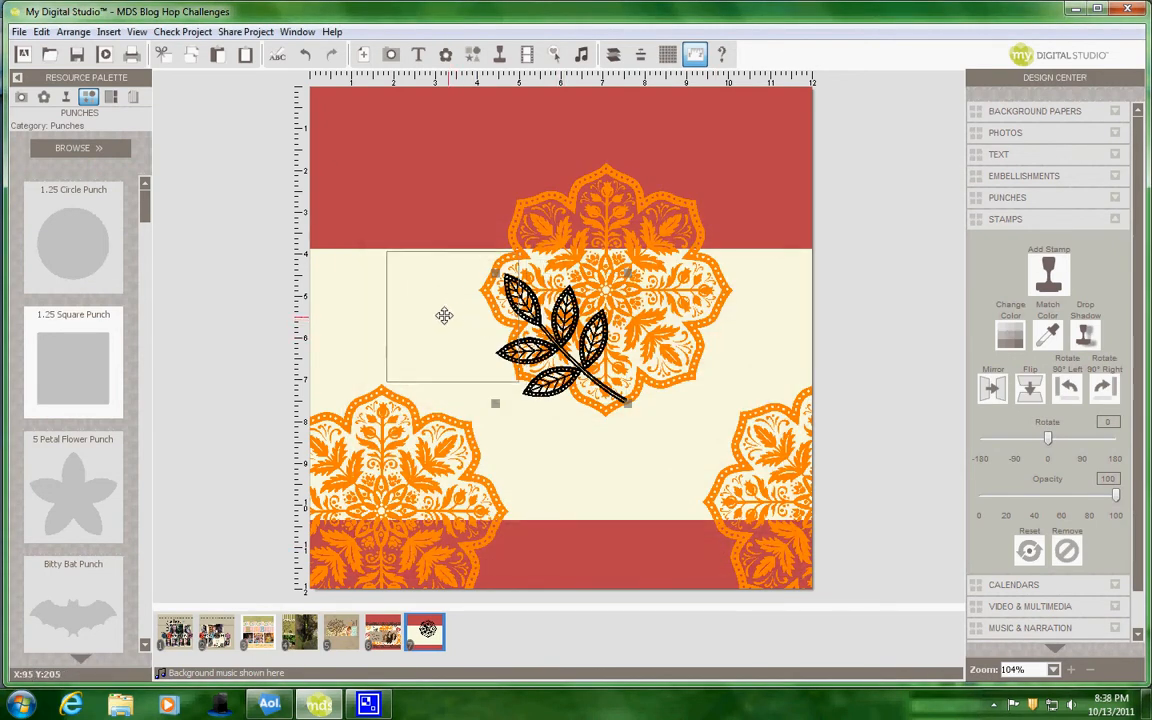
drag(560, 340, 420, 300)
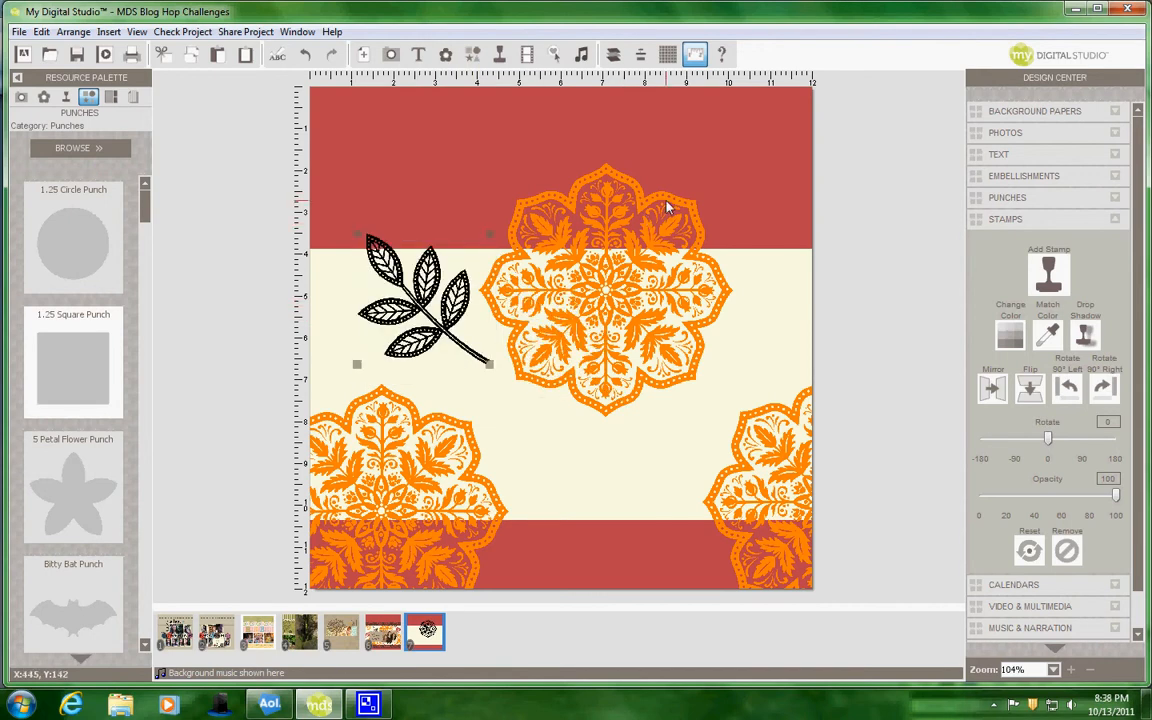
mouse_move(756, 276)
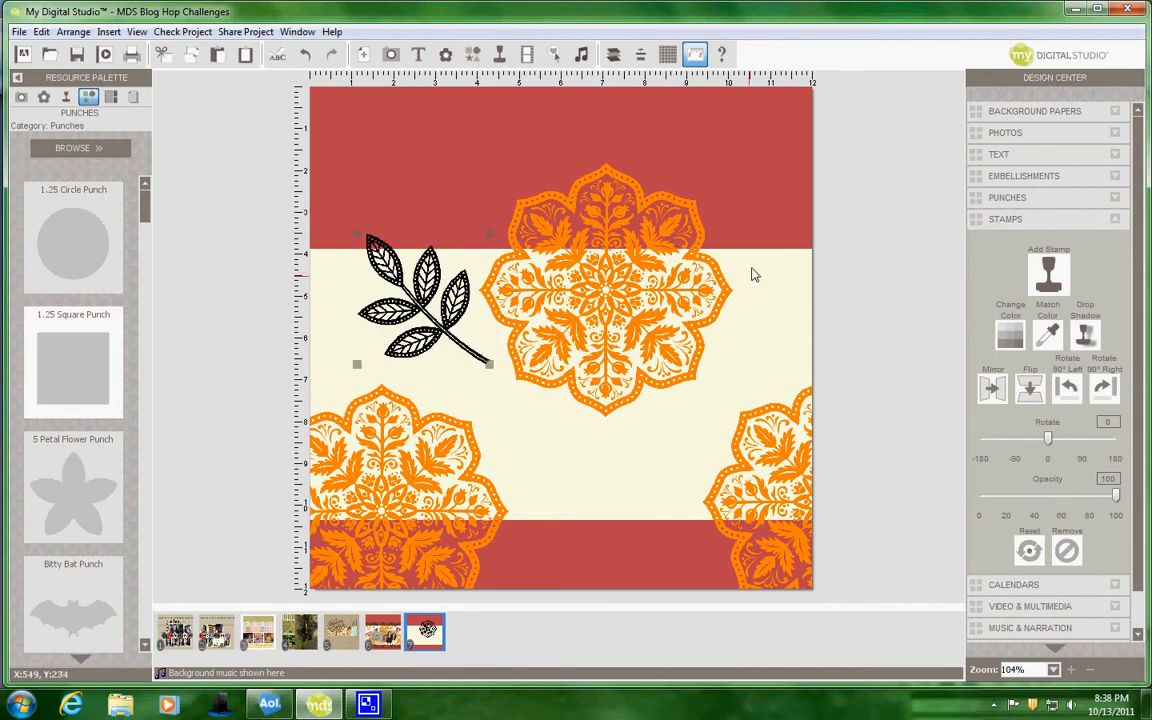
mouse_move(812, 448)
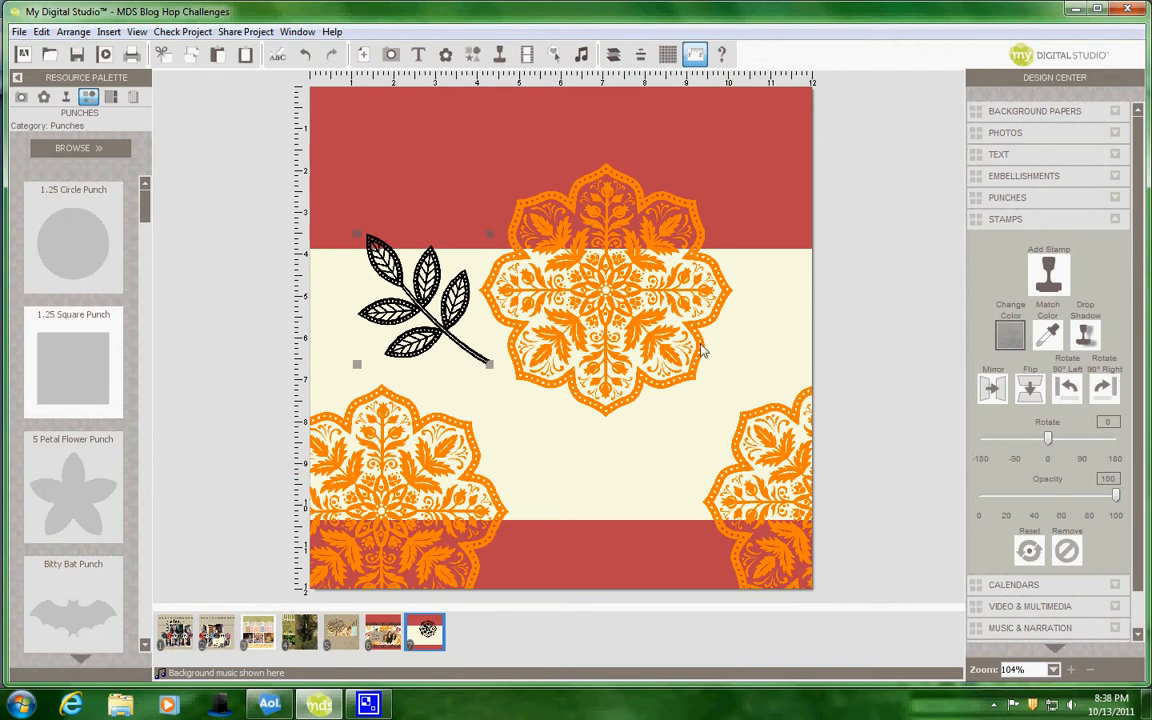
click(1010, 336)
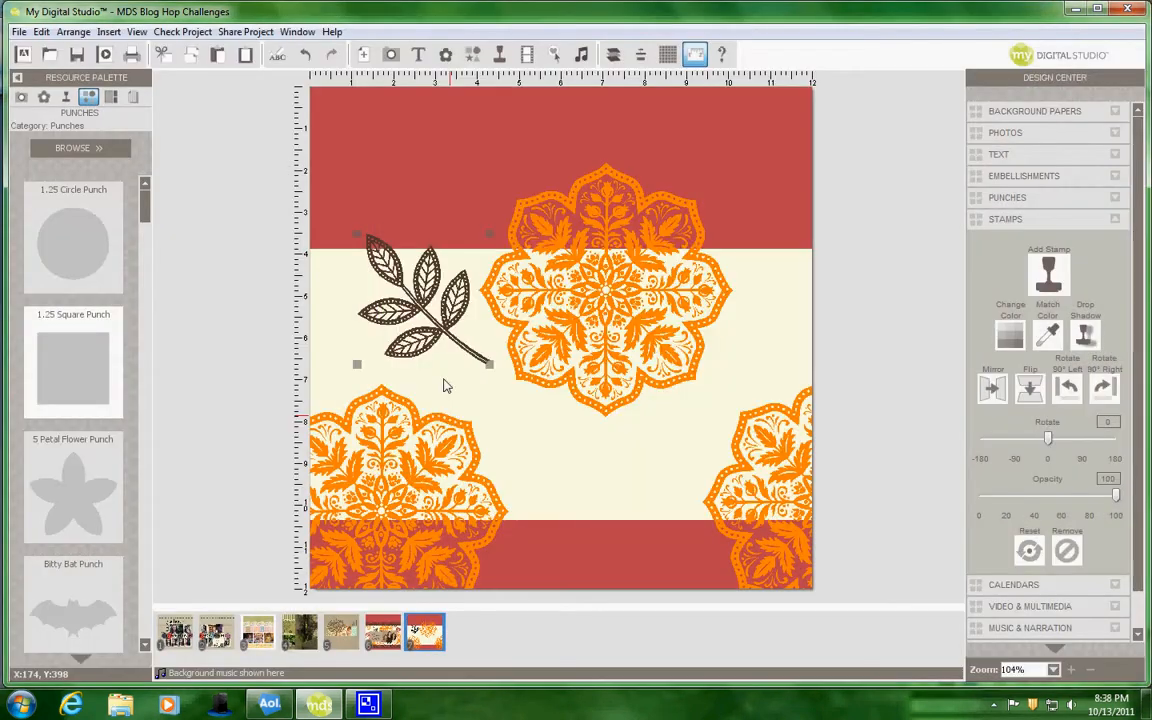
- Copy the brown leaf stamp for reuse
right_click(448, 386)
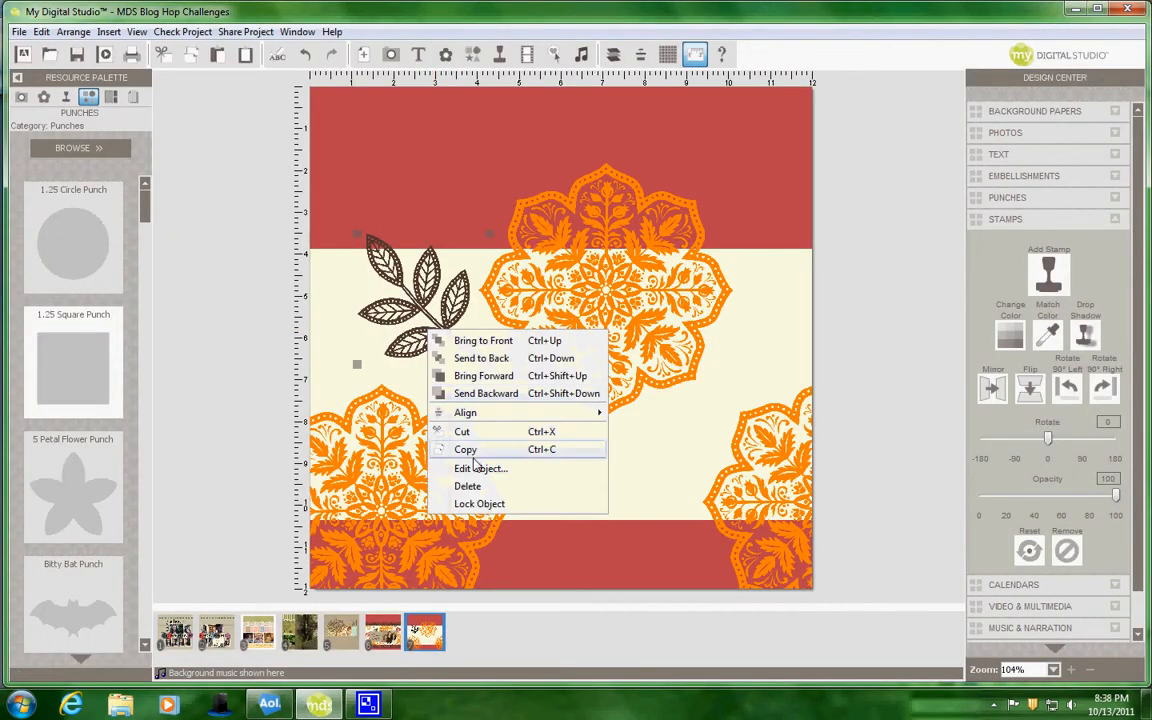
click(556, 310)
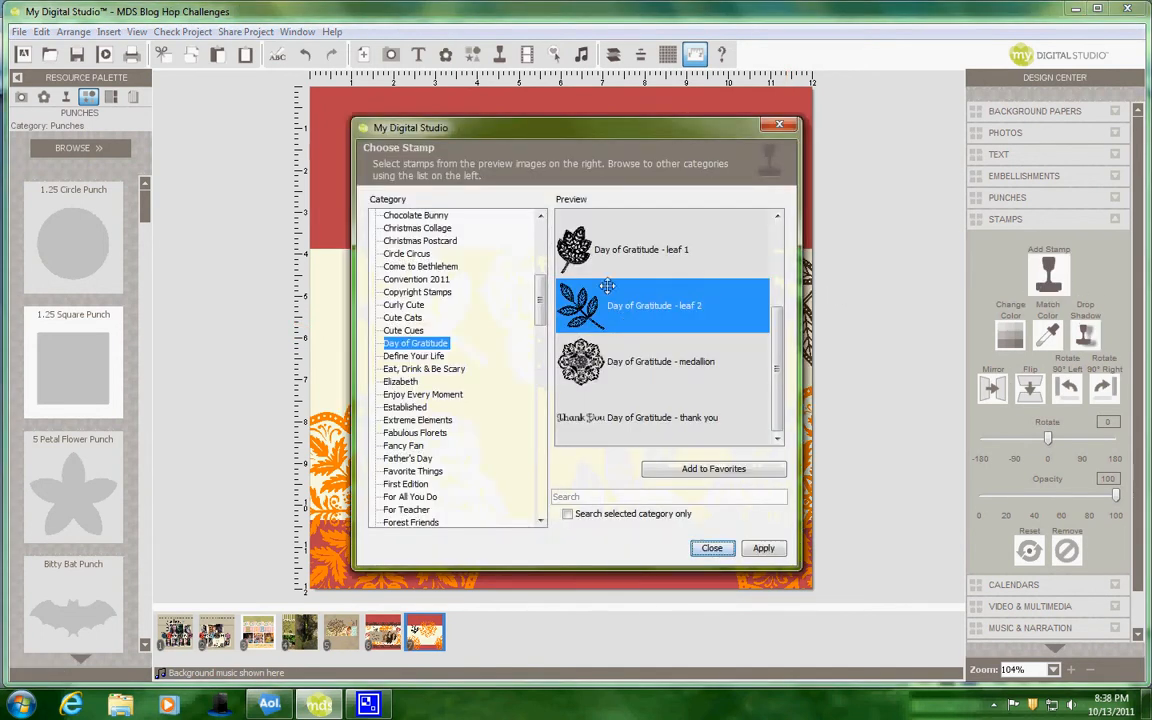
- Add the leaf 1 stamp, resize and settle it between the medallions, ready to recolour
click(764, 548)
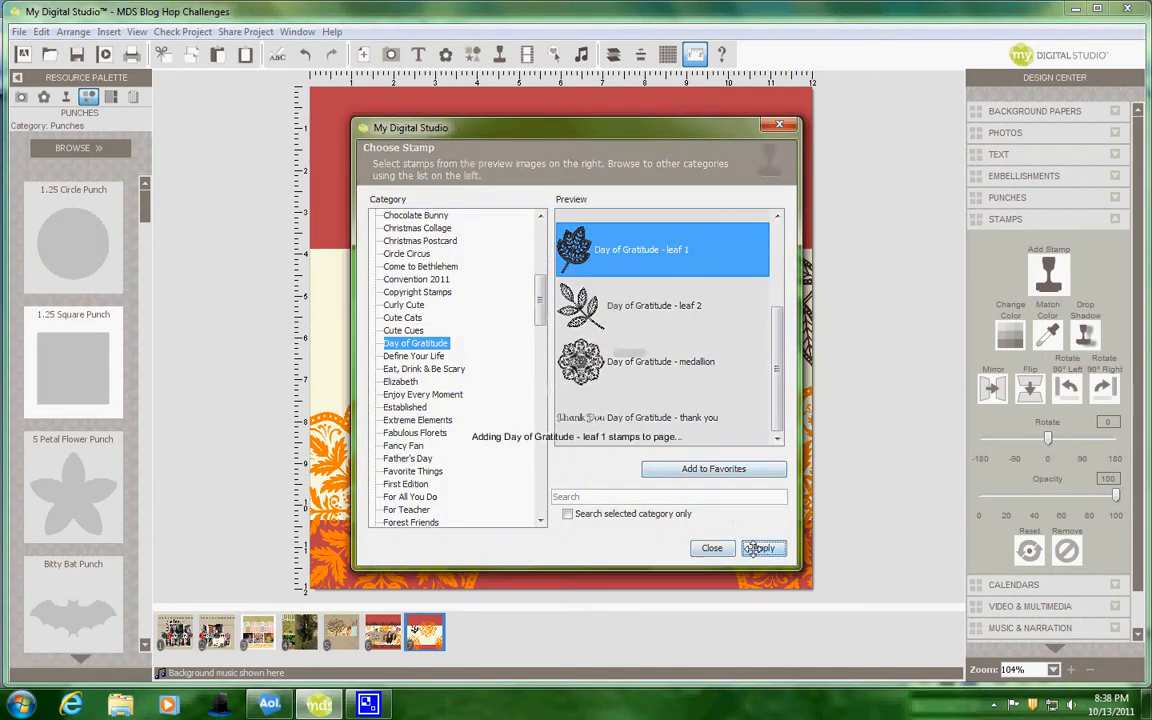
click(760, 548)
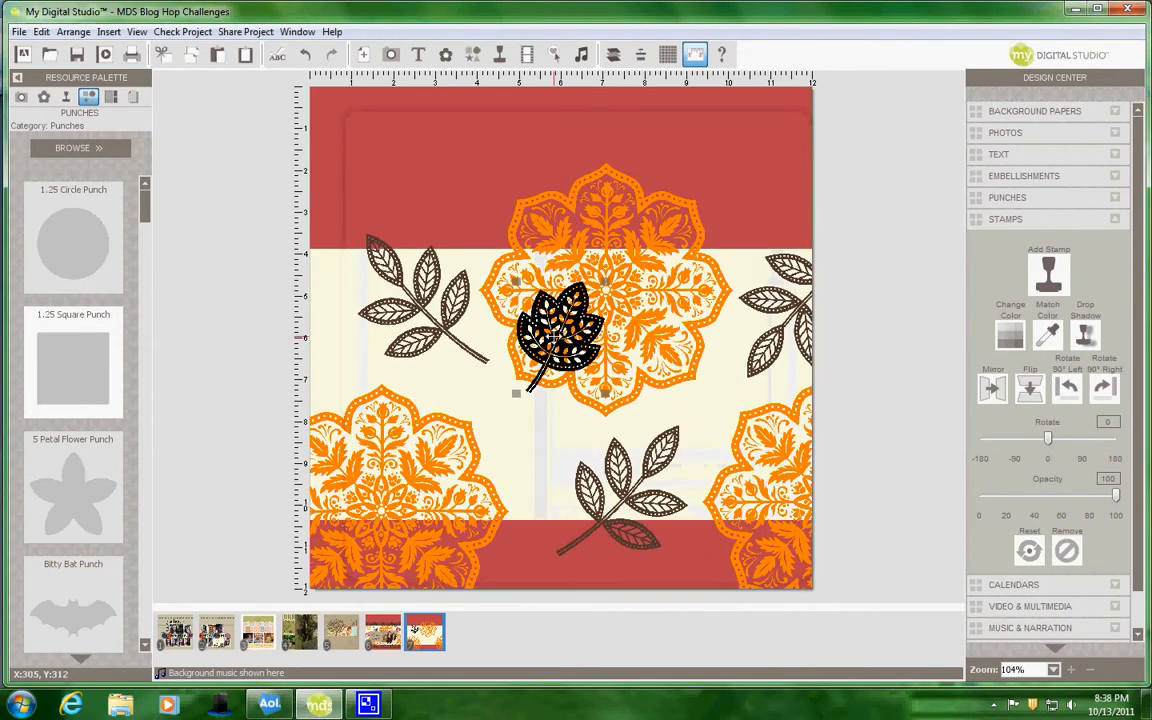
drag(560, 336, 518, 430)
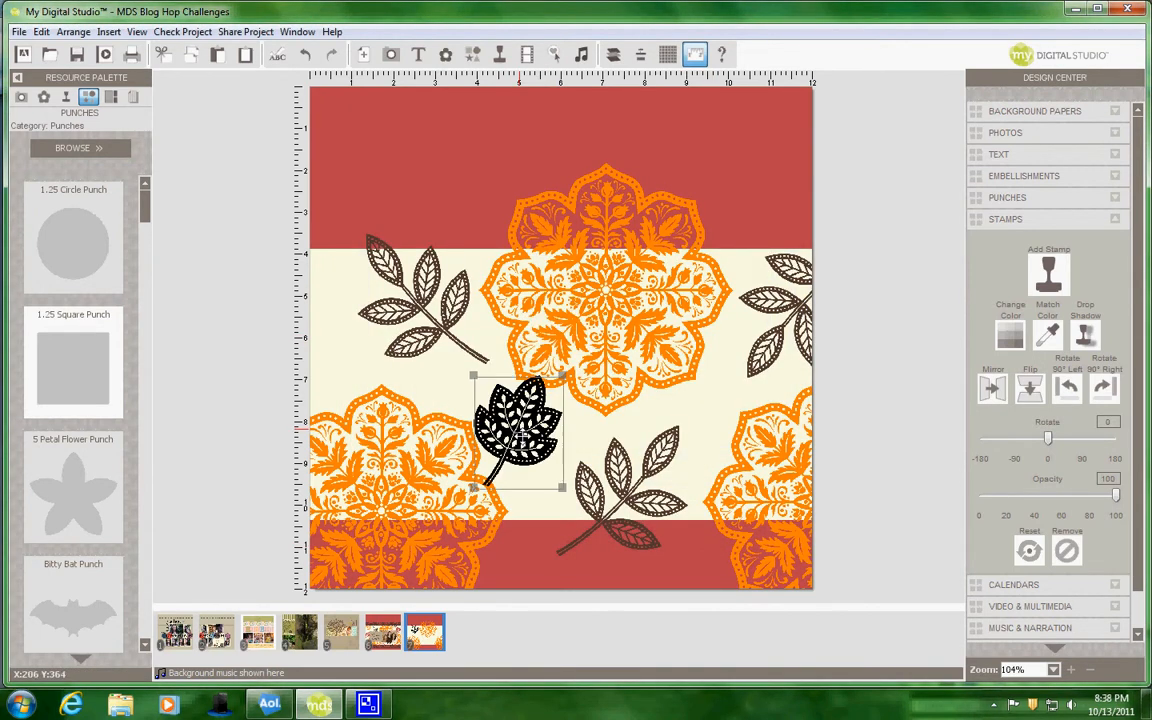
drag(516, 430, 524, 456)
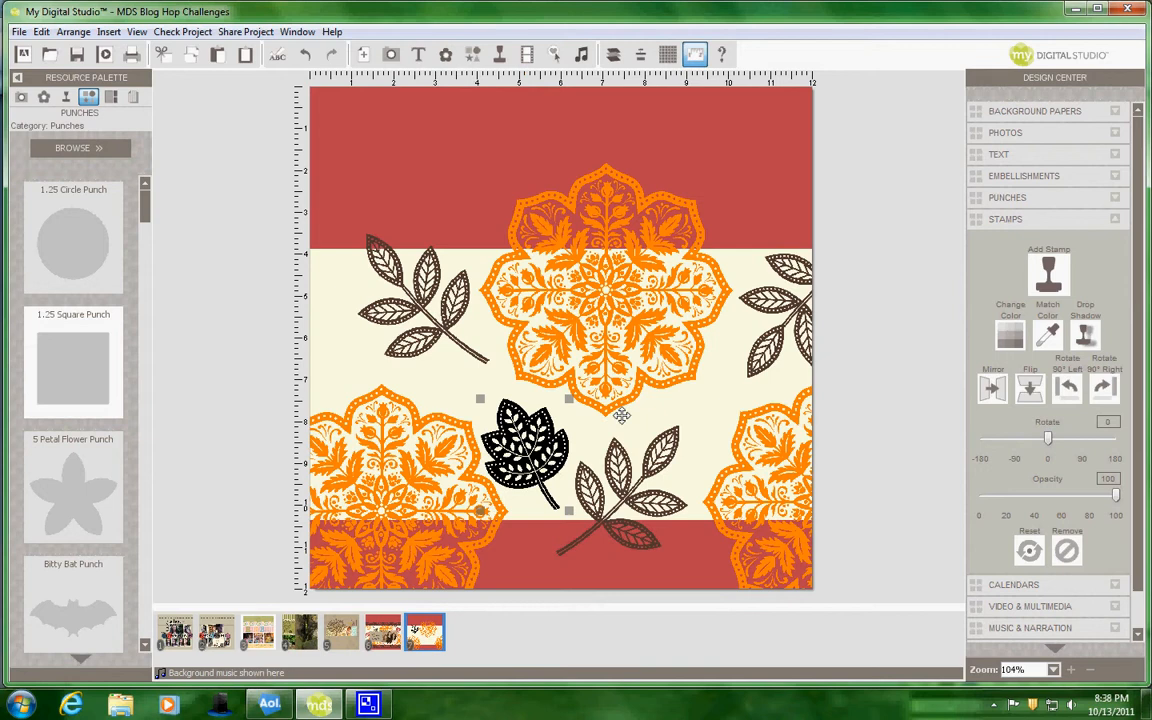
drag(524, 456, 516, 404)
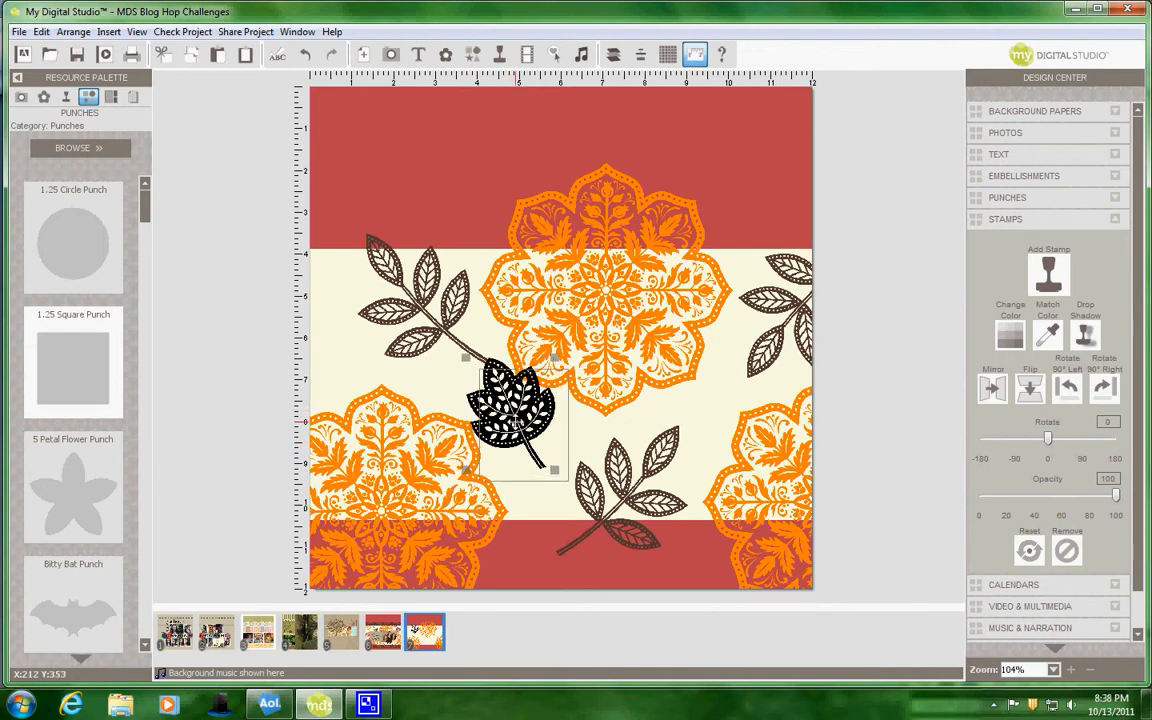
drag(516, 410, 524, 424)
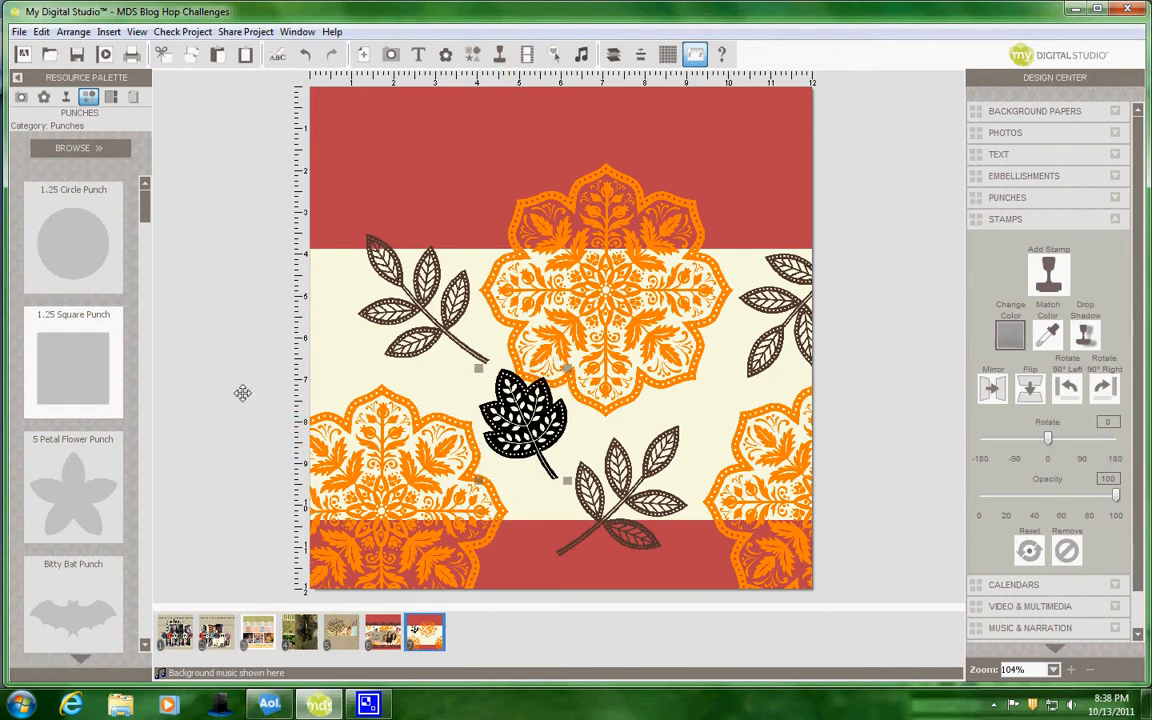
click(1008, 336)
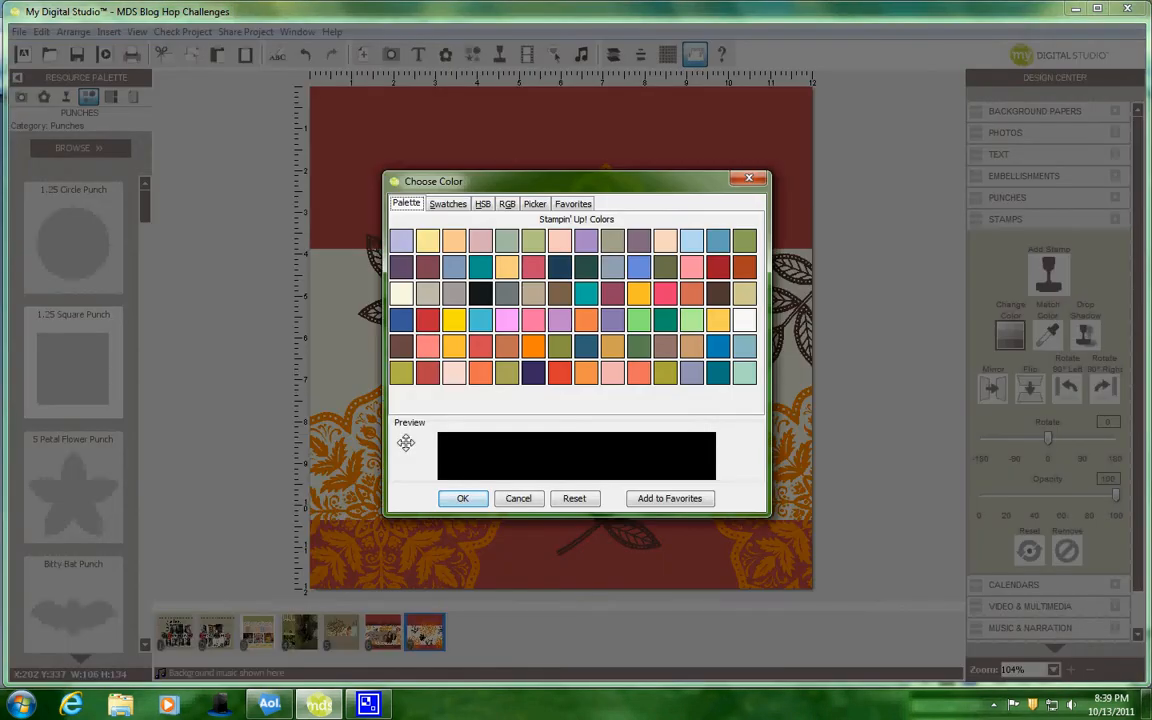
- Make the new leaf red and paste another leaf at the strip's left edge
click(518, 498)
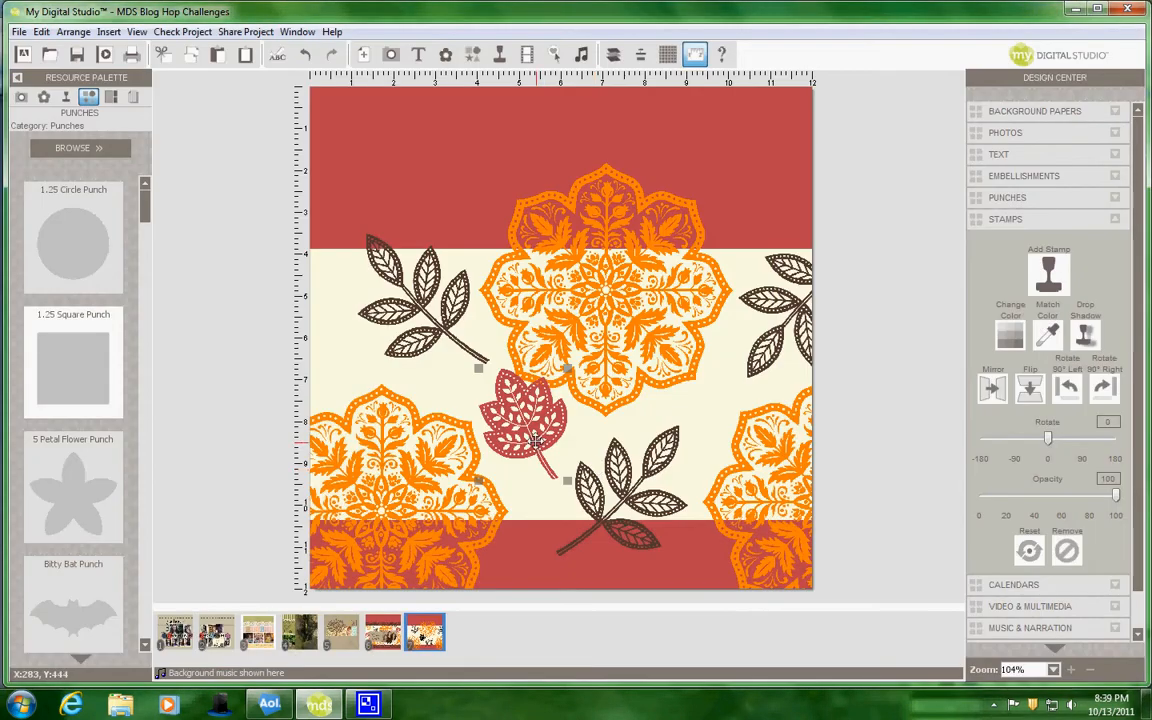
right_click(528, 440)
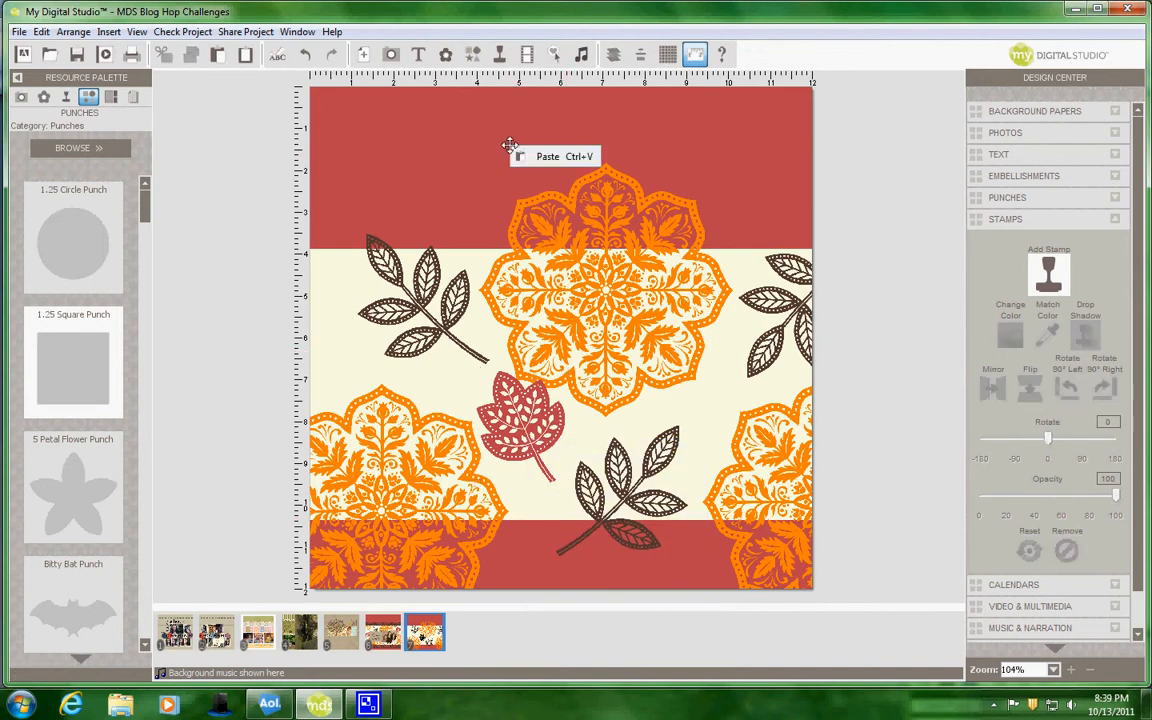
click(548, 156)
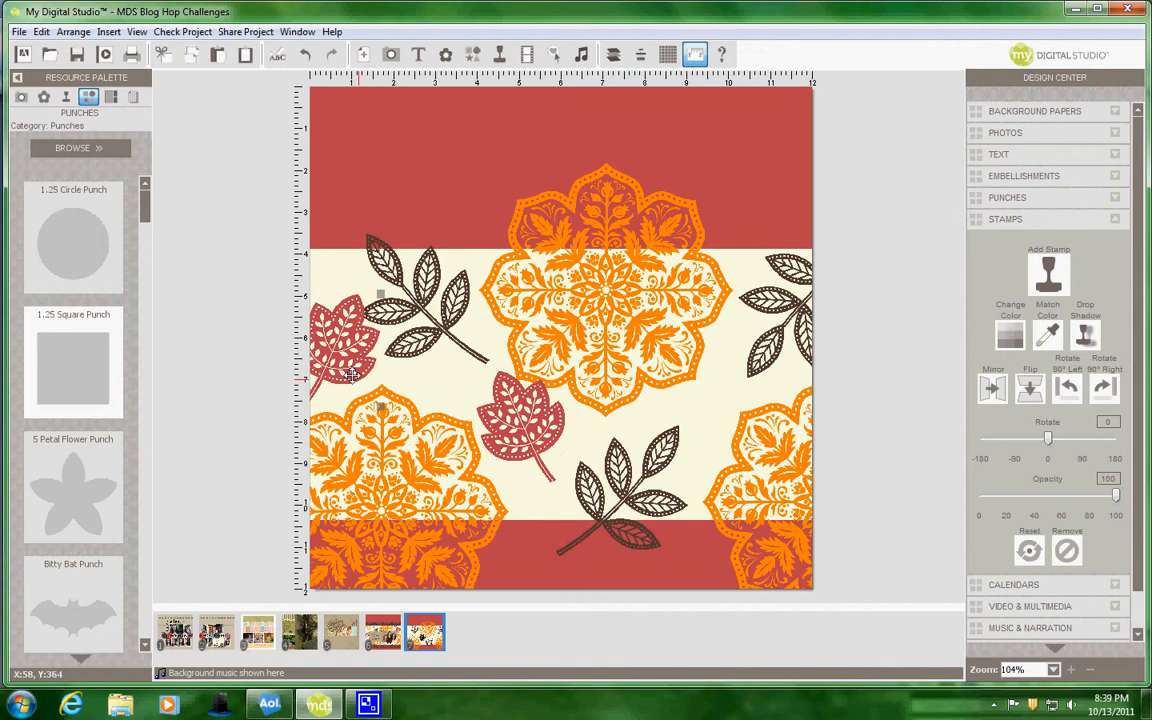
click(1030, 388)
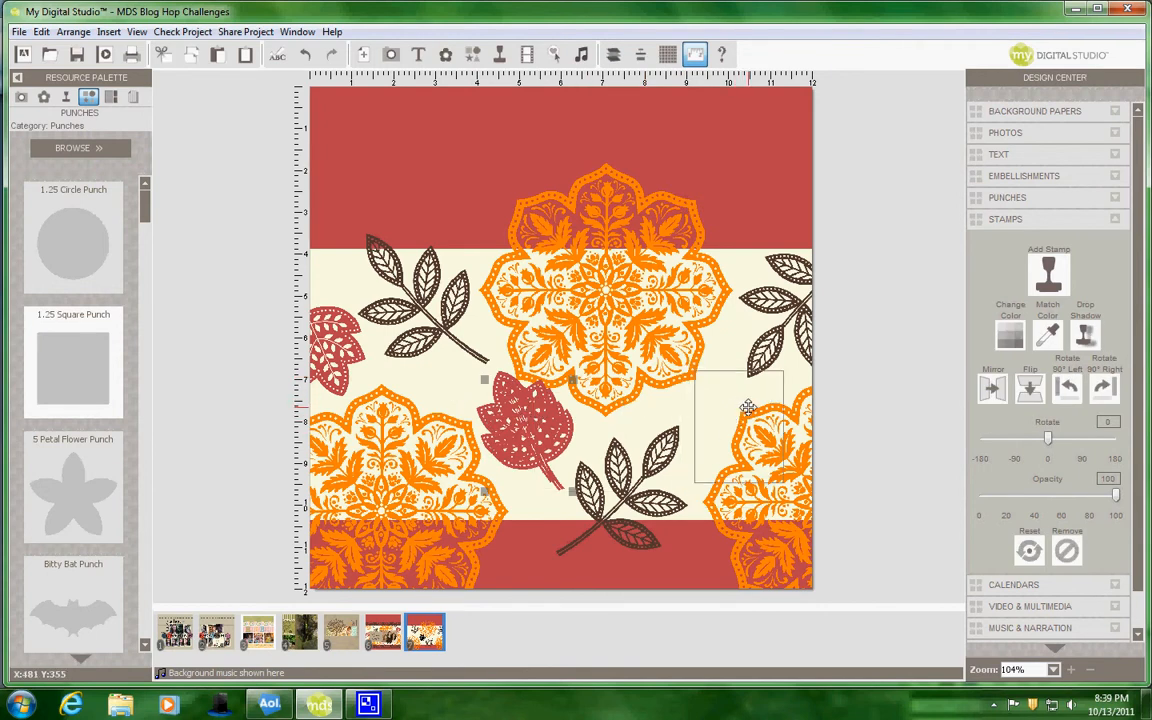
drag(748, 408, 756, 244)
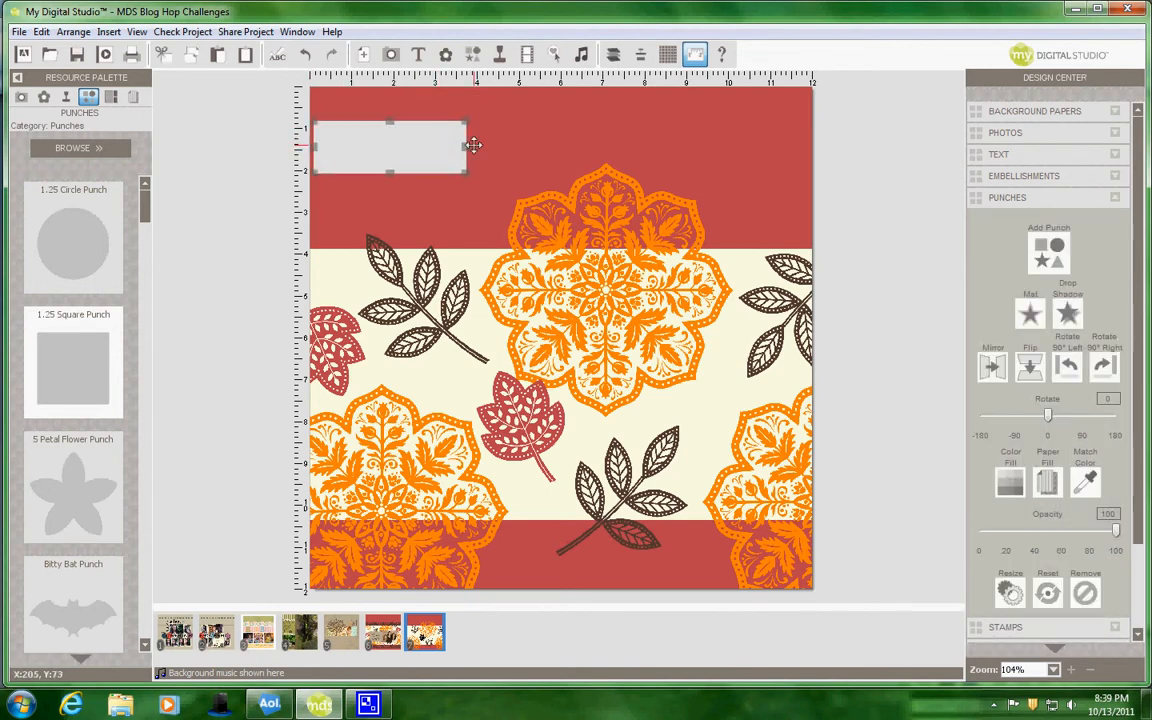
- Stretch the square punch across the top band and fill it red
drag(464, 148, 820, 150)
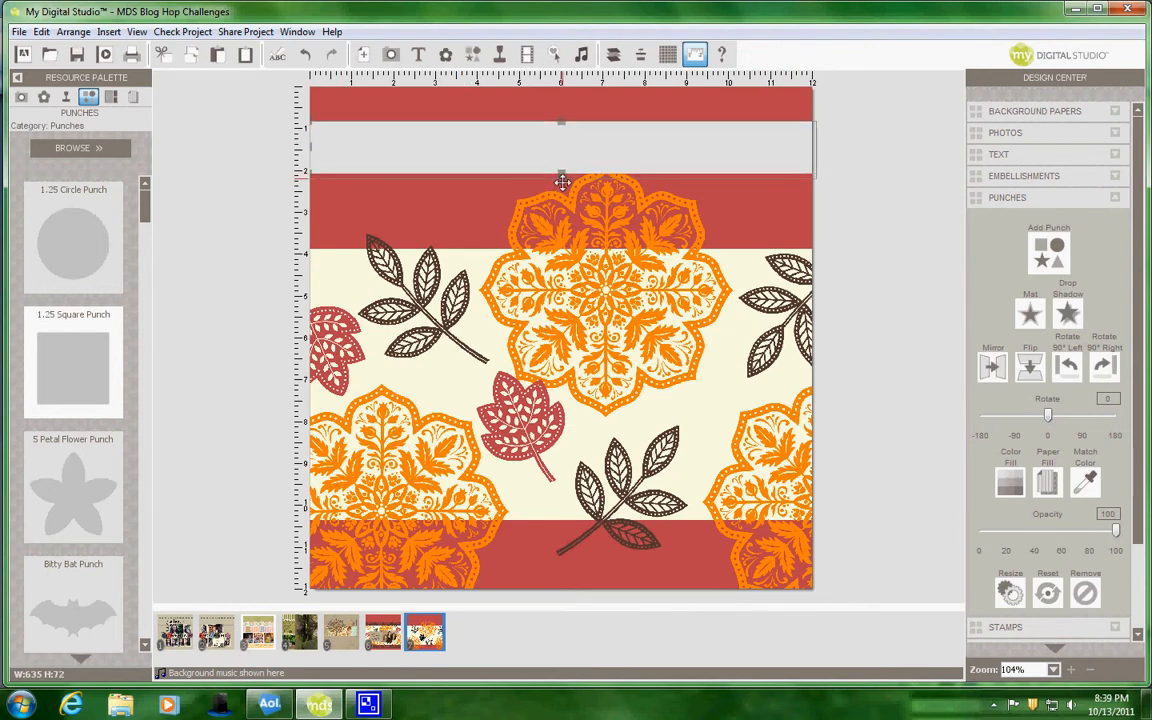
drag(562, 182, 566, 236)
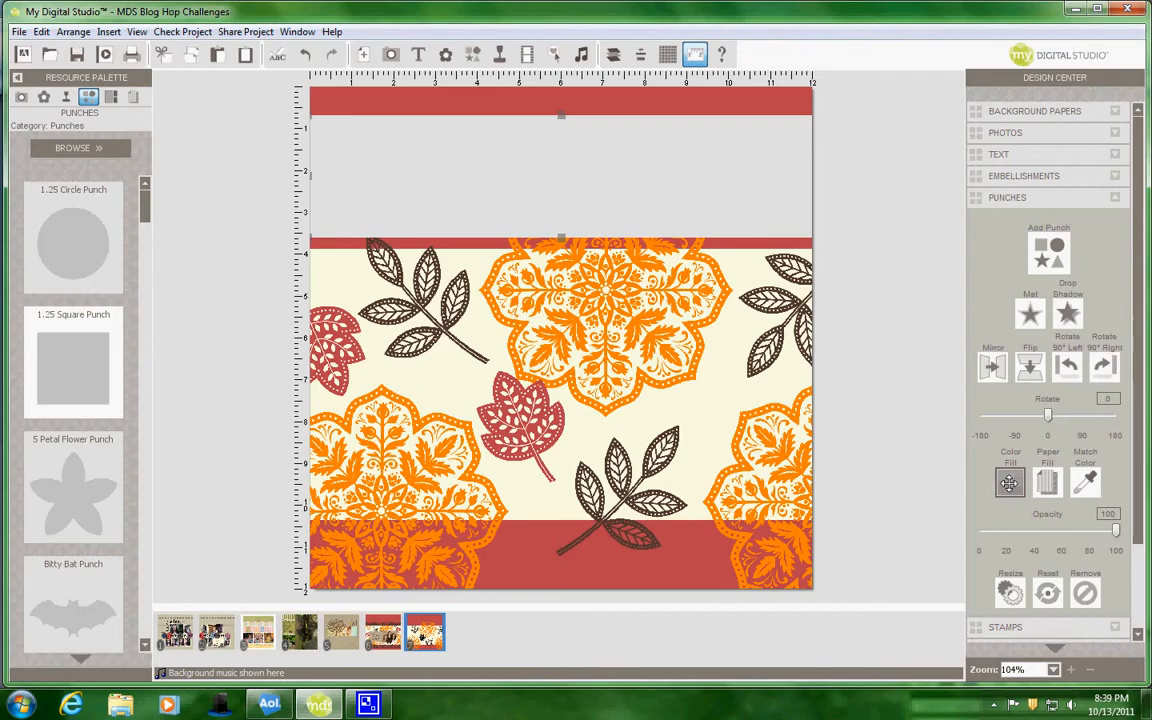
click(1008, 482)
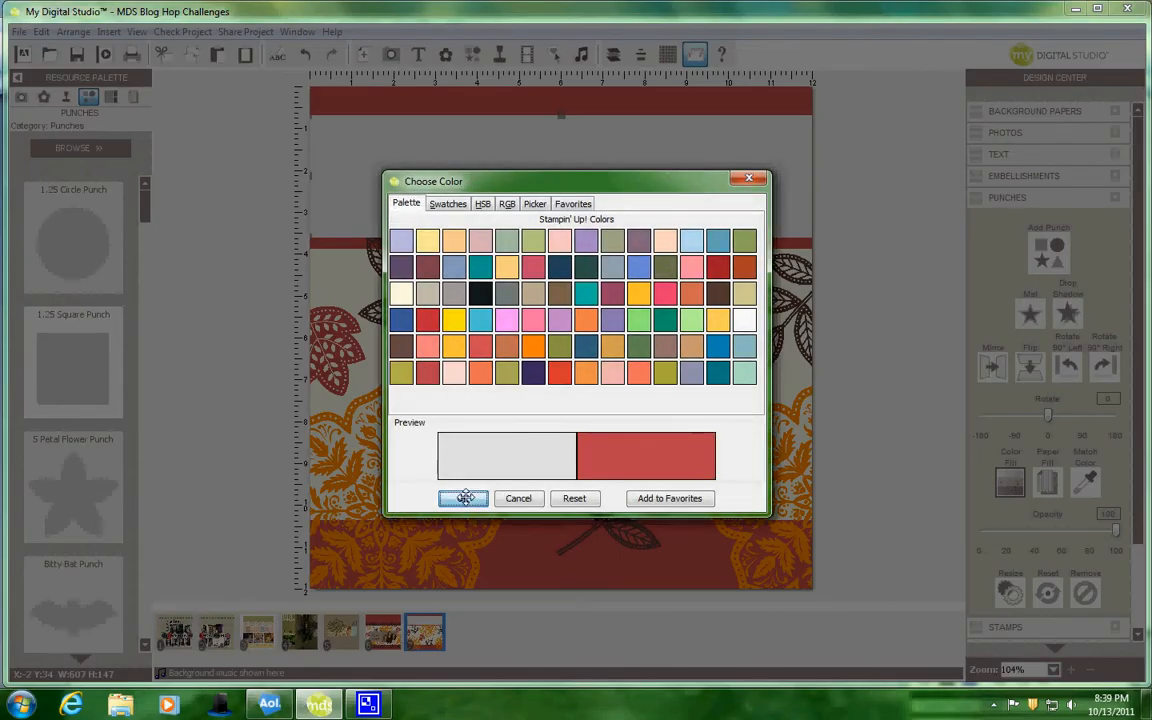
click(464, 498)
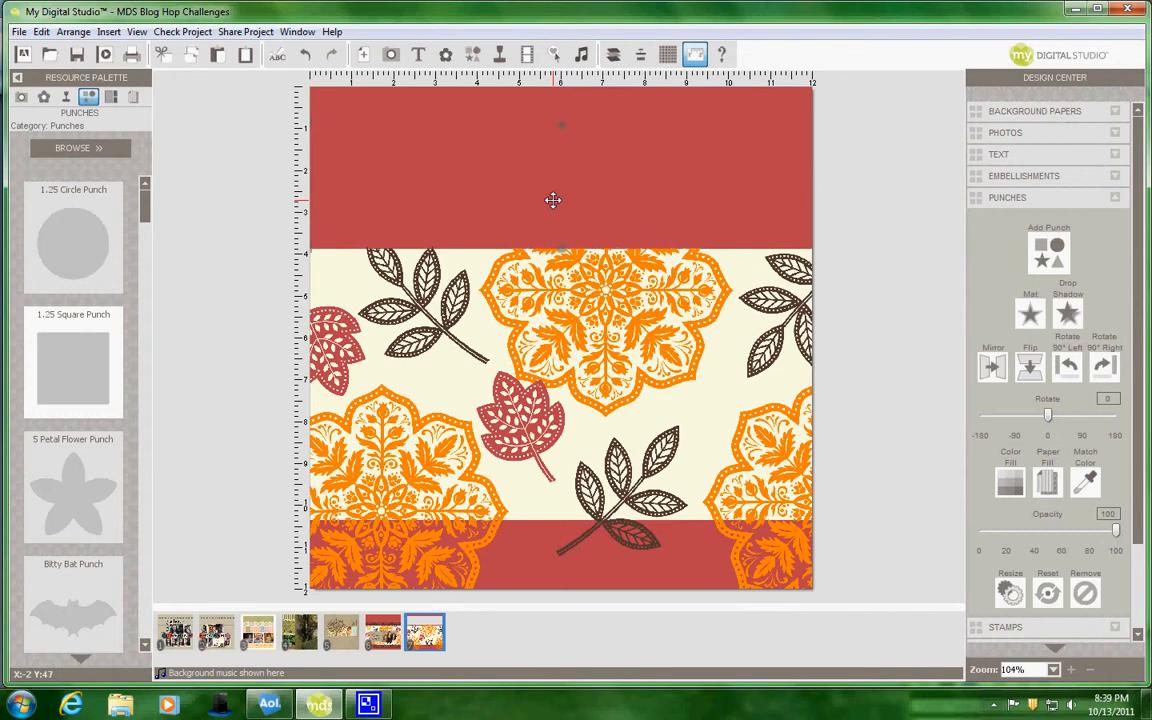
mouse_move(536, 152)
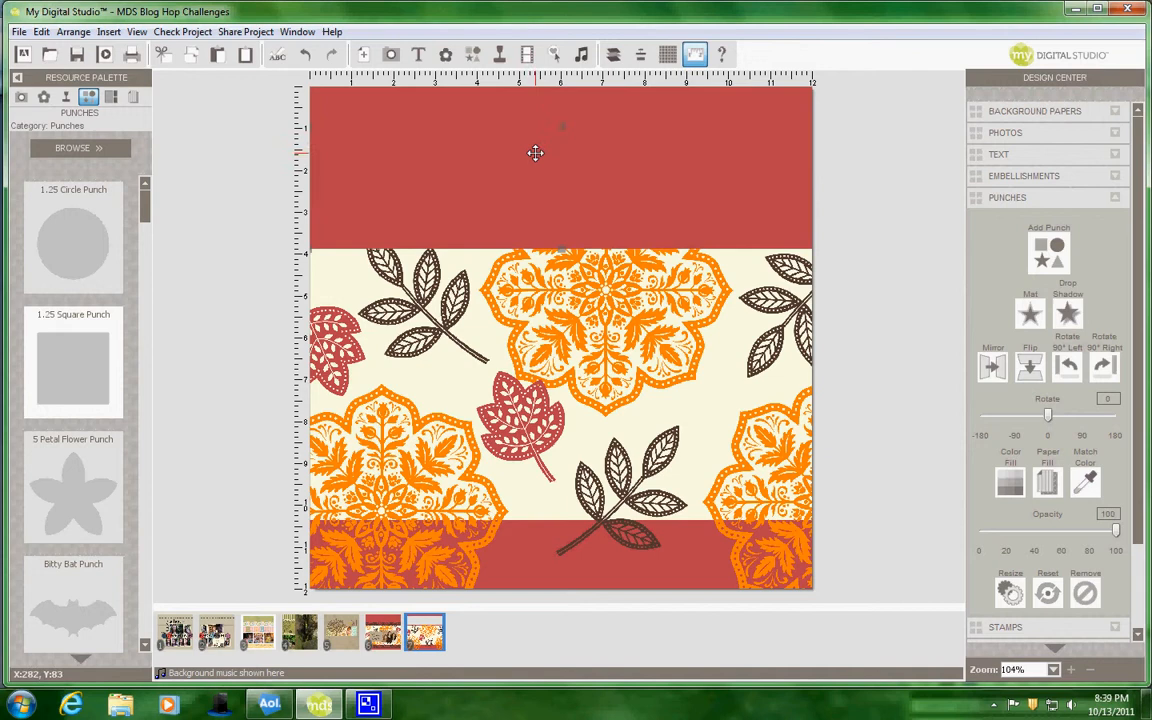
mouse_move(648, 172)
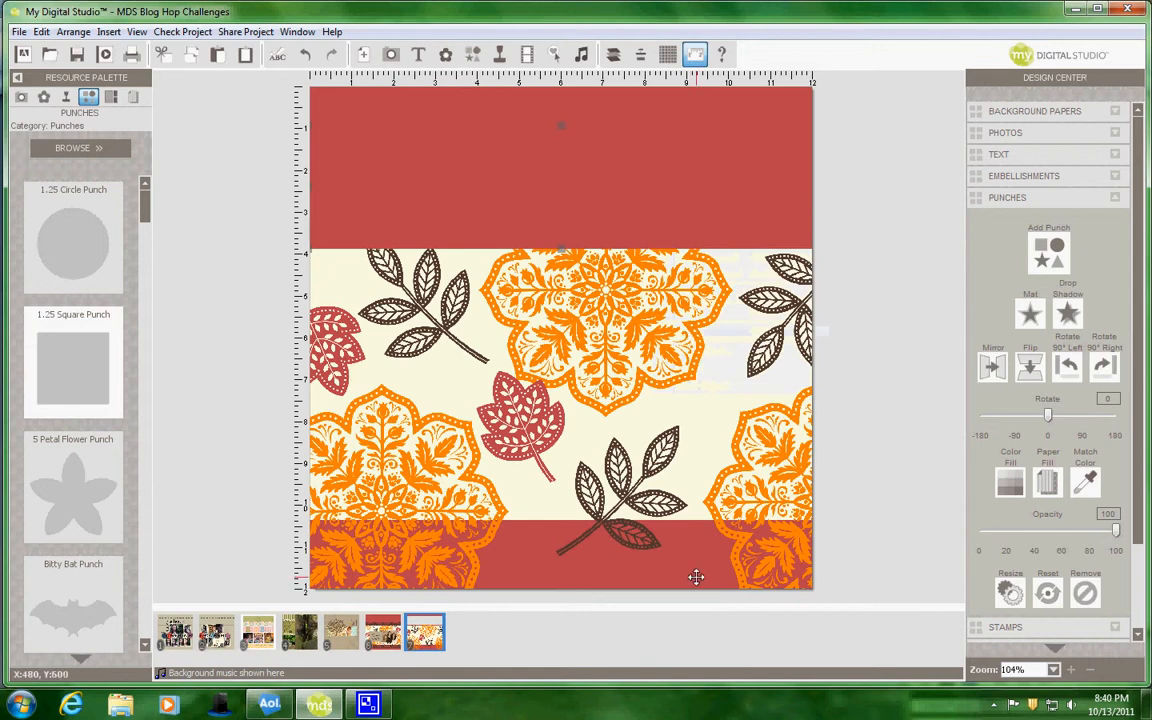
- Paste a copy of the red rectangle to cover the bottom band
right_click(696, 576)
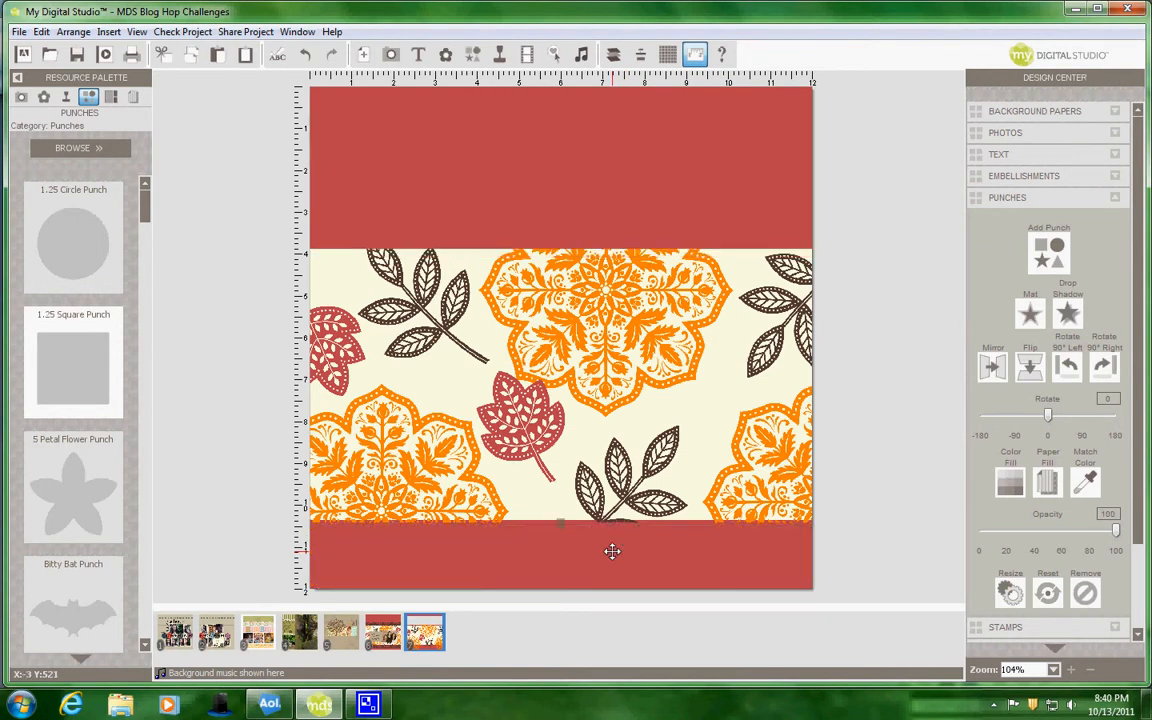
mouse_move(612, 552)
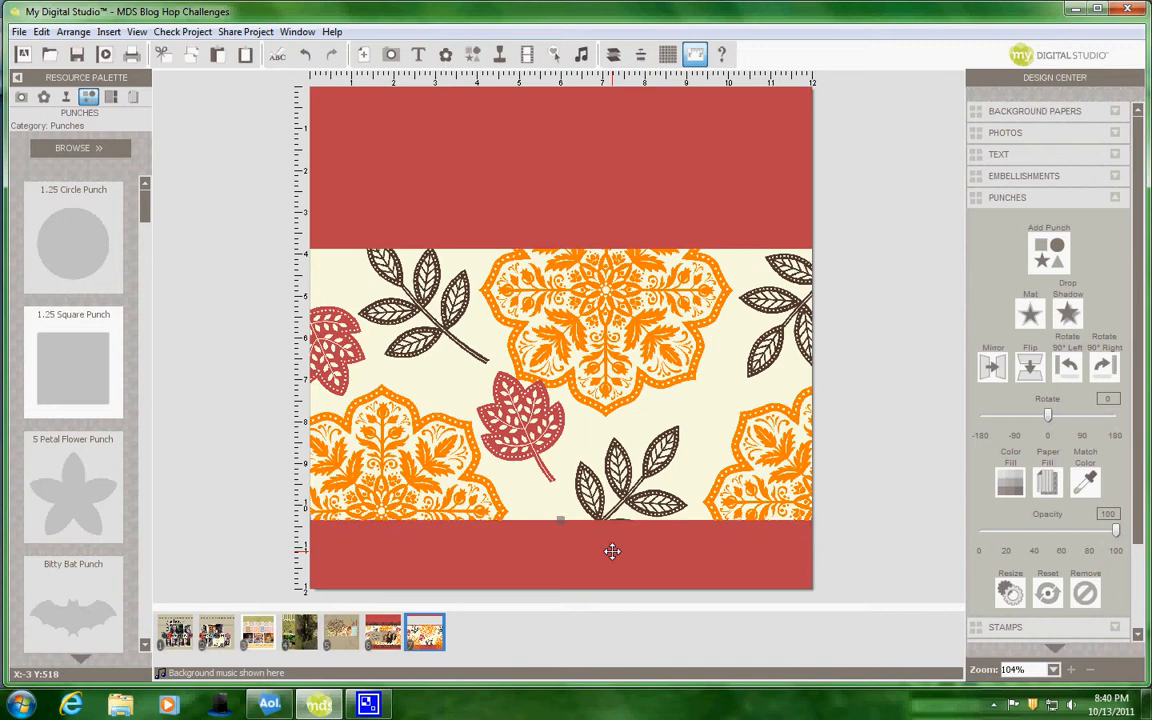
mouse_move(642, 150)
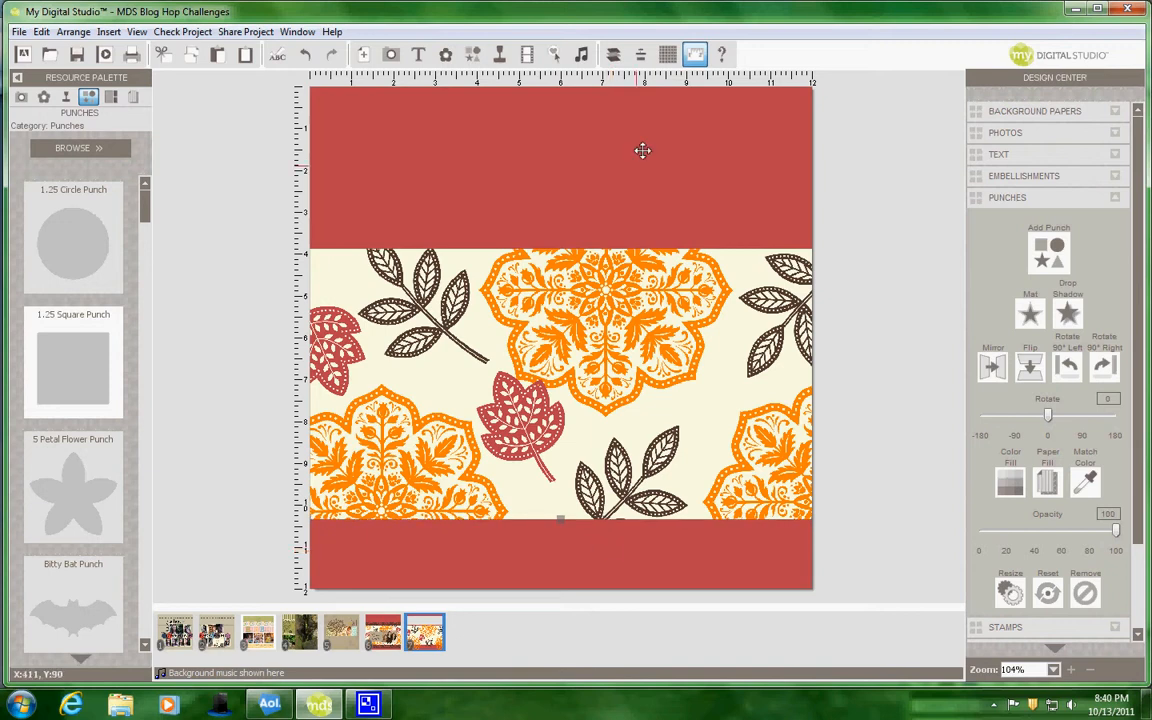
mouse_move(564, 320)
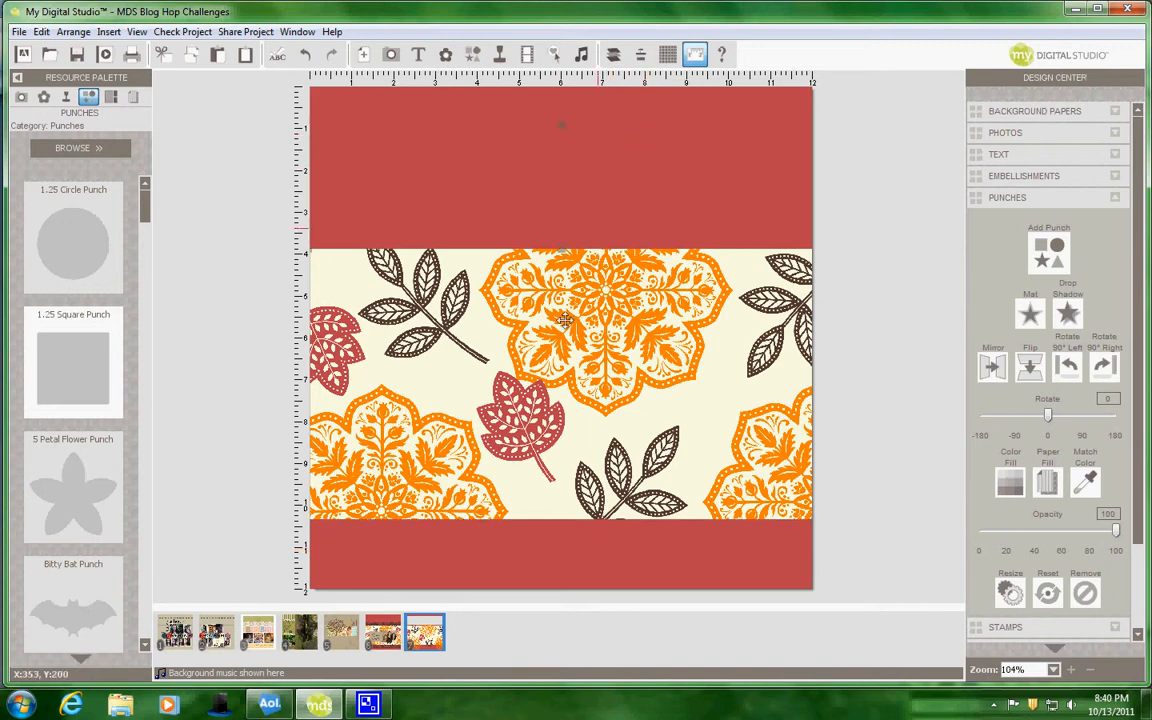
mouse_move(384, 632)
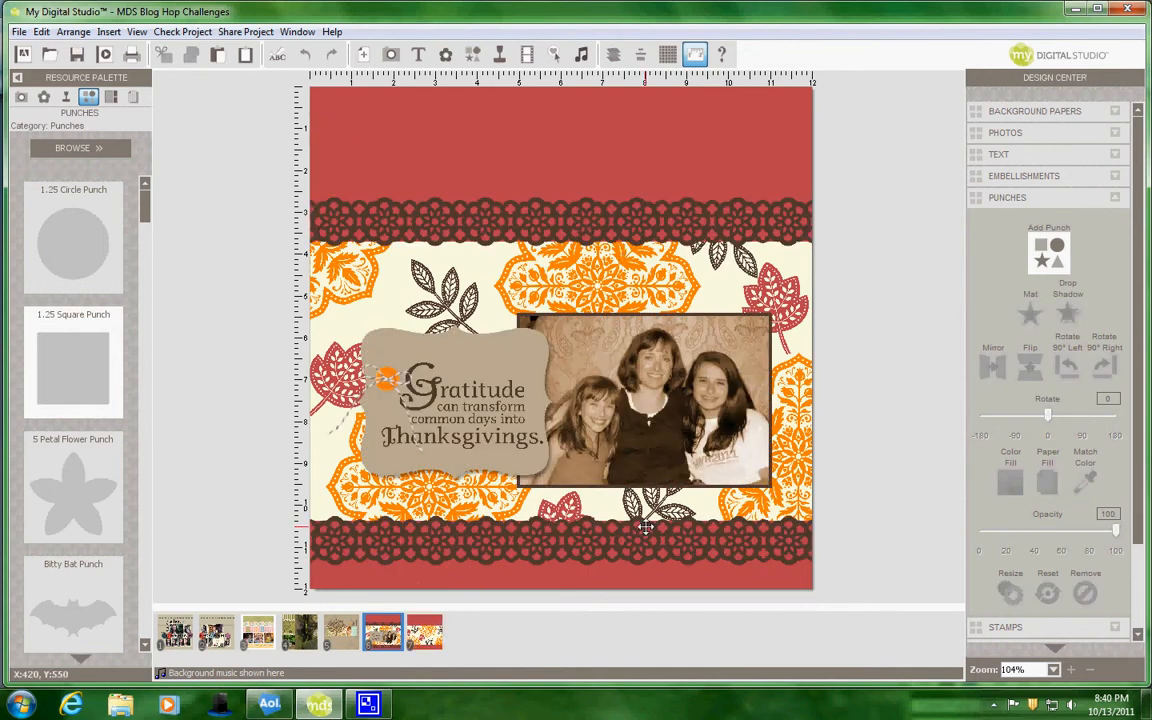
mouse_move(538, 692)
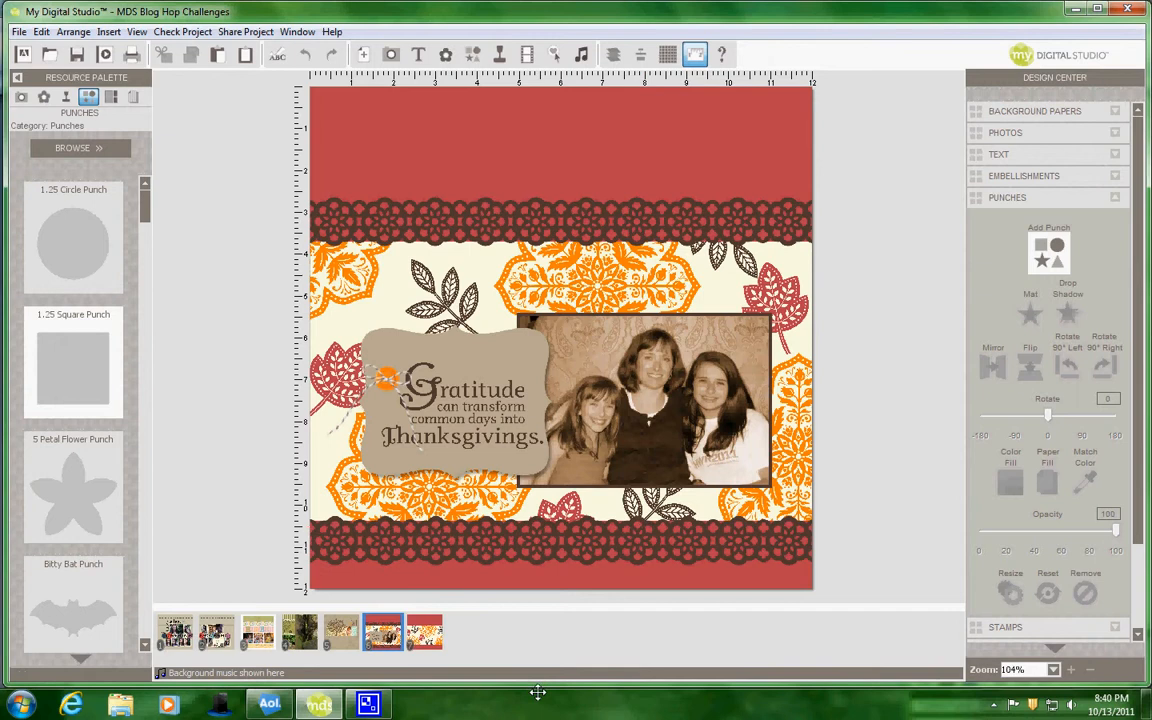